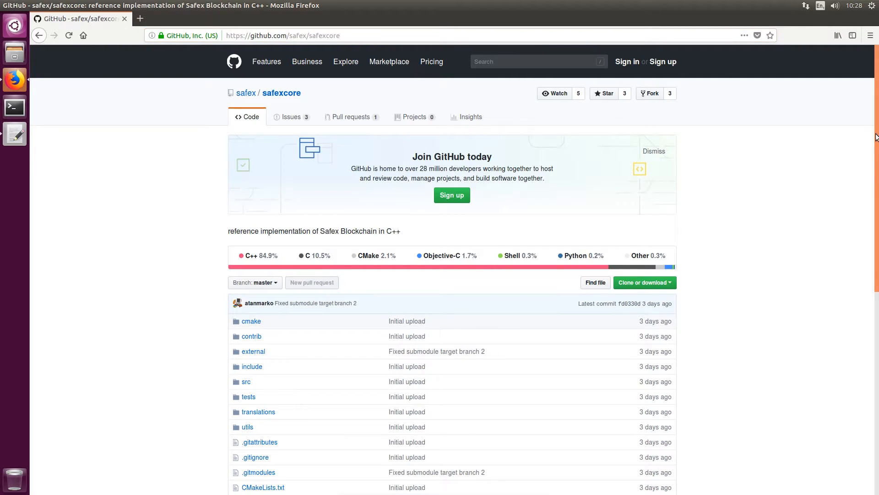
Browse the safexcore repository's src folder and open issues, then return to its code page
{"action": "scroll", "scroll_direction": "down", "scroll_amount": 3}
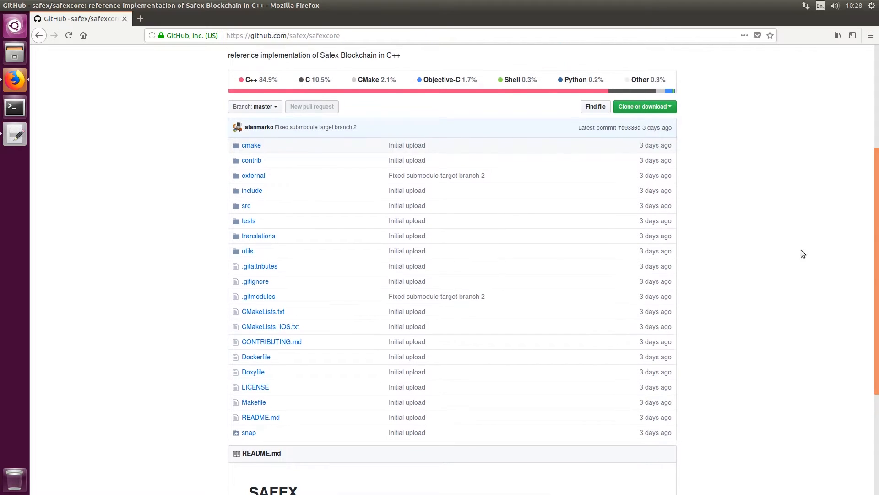
{"action": "left_click", "coordinate": [246, 205]}
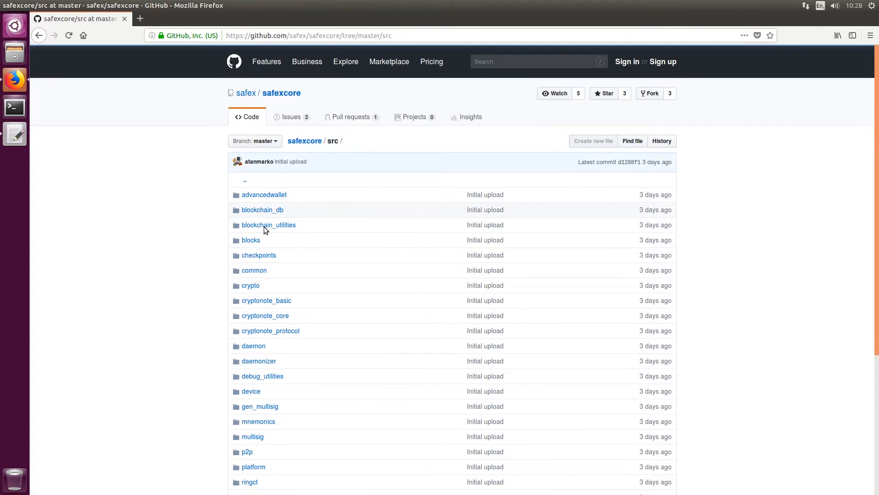
{"action": "scroll", "scroll_direction": "down", "scroll_amount": 3}
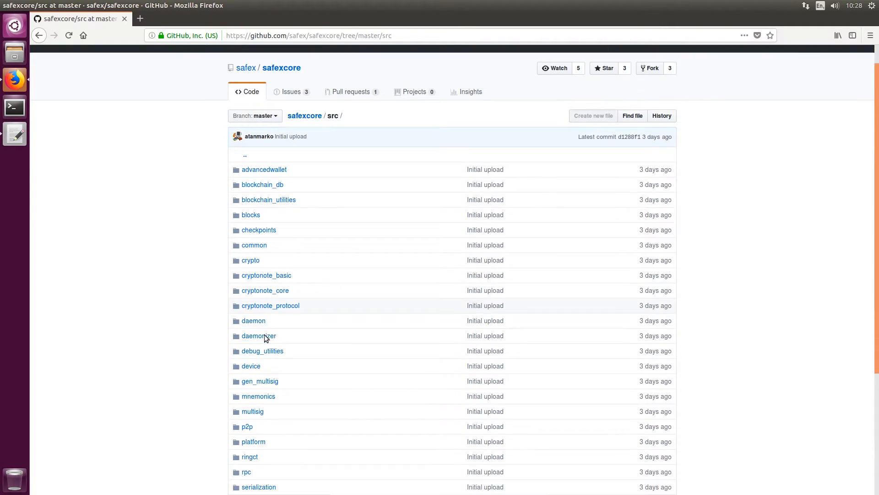
{"action": "scroll", "scroll_direction": "down", "scroll_amount": 3}
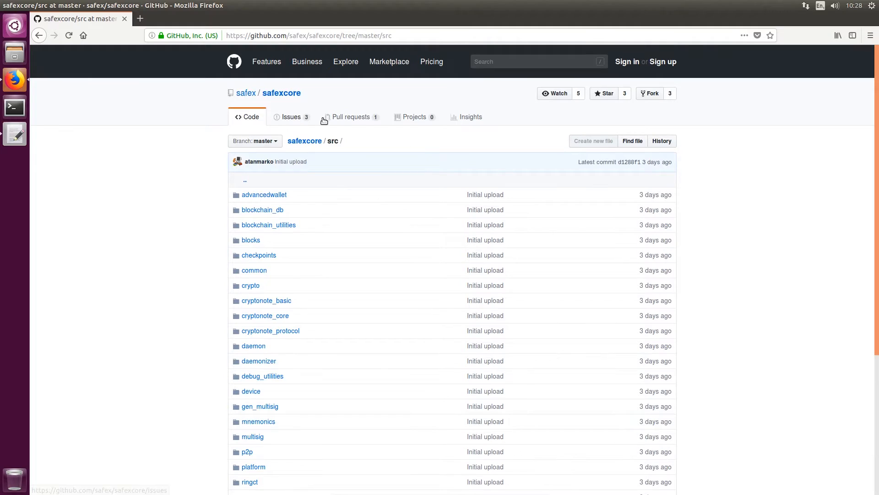
{"action": "mouse_move", "coordinate": [295, 120]}
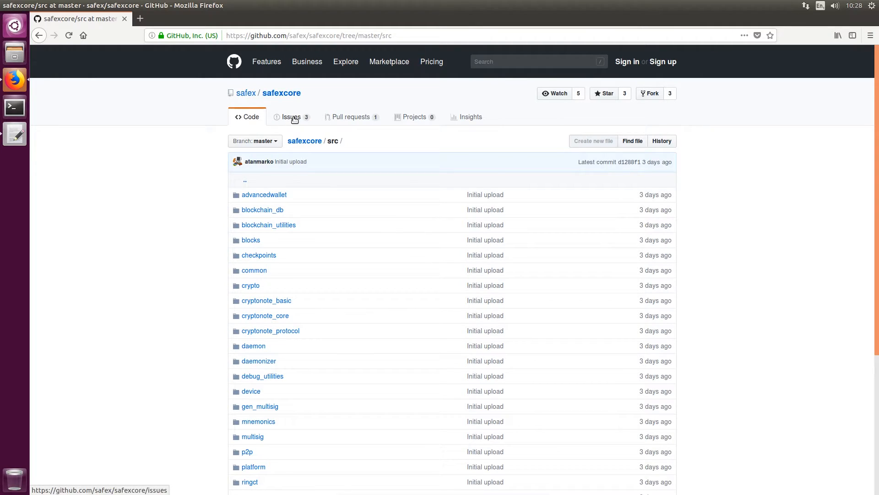
{"action": "left_click", "coordinate": [291, 117]}
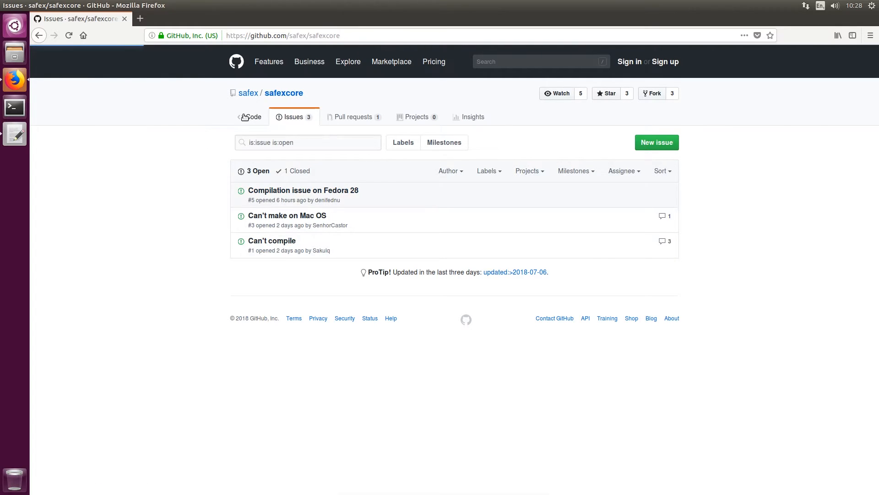
{"action": "left_click", "coordinate": [250, 118]}
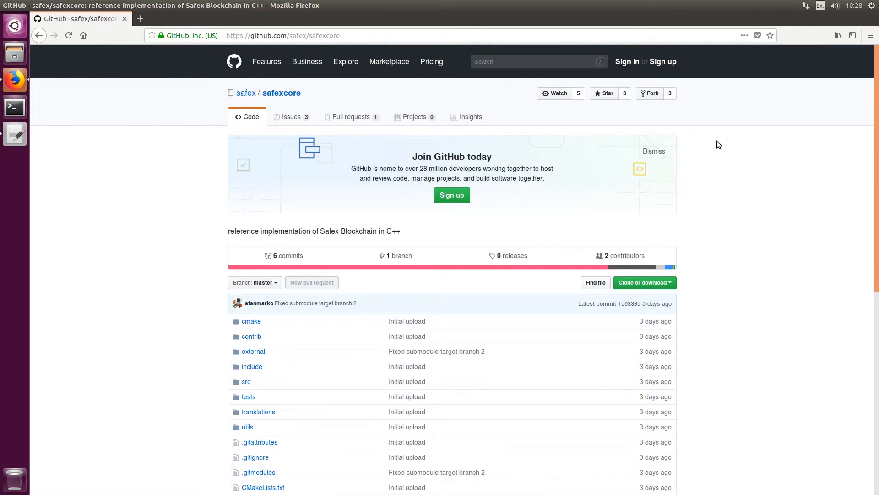
{"action": "mouse_move", "coordinate": [637, 102]}
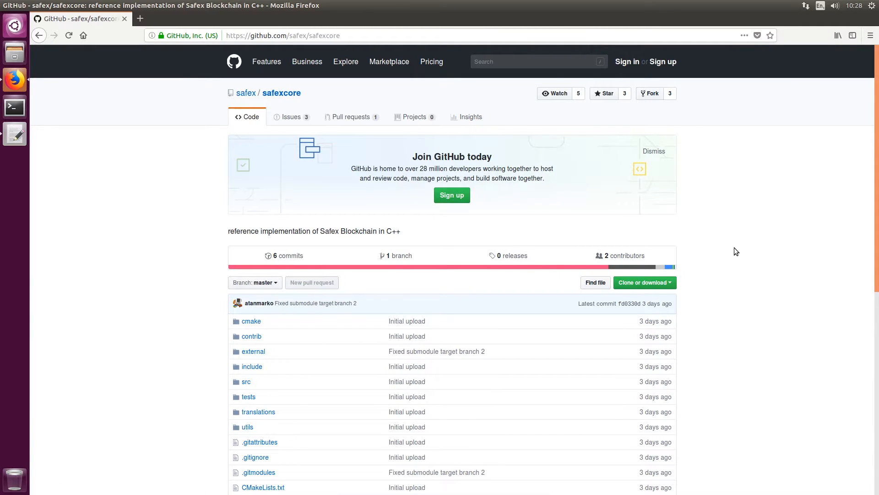
{"action": "mouse_move", "coordinate": [747, 243]}
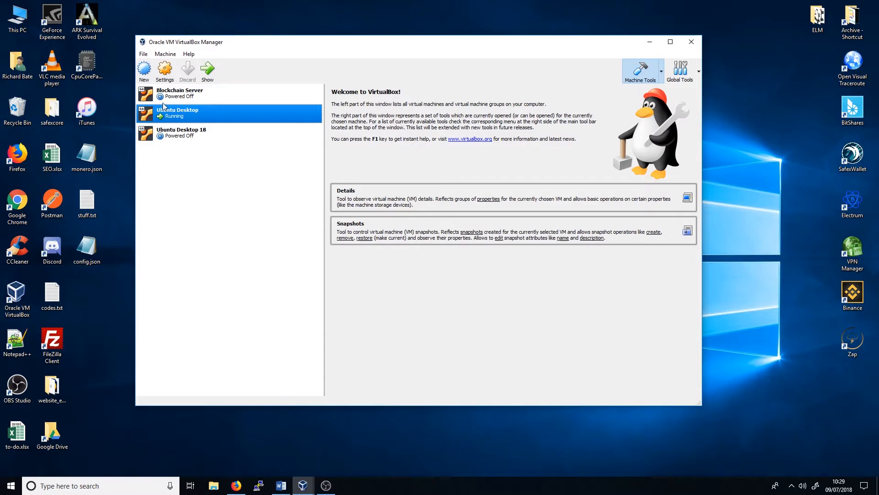
{"action": "mouse_move", "coordinate": [219, 117]}
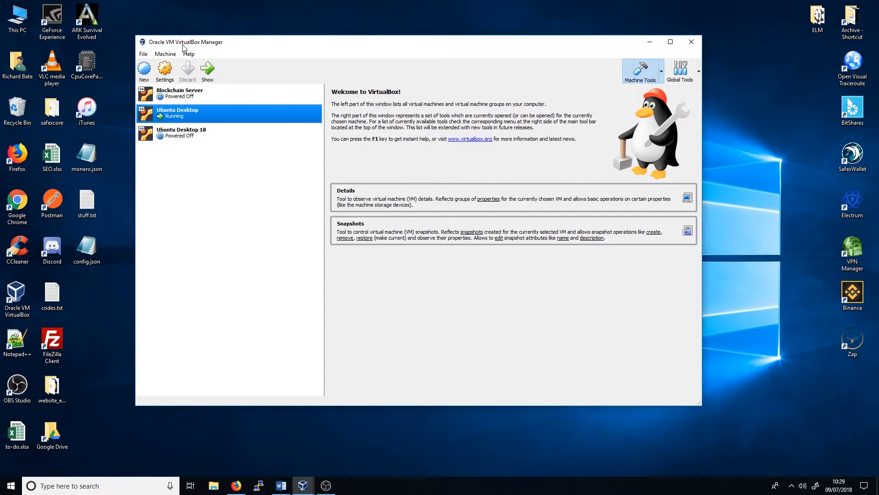
{"action": "mouse_move", "coordinate": [217, 49]}
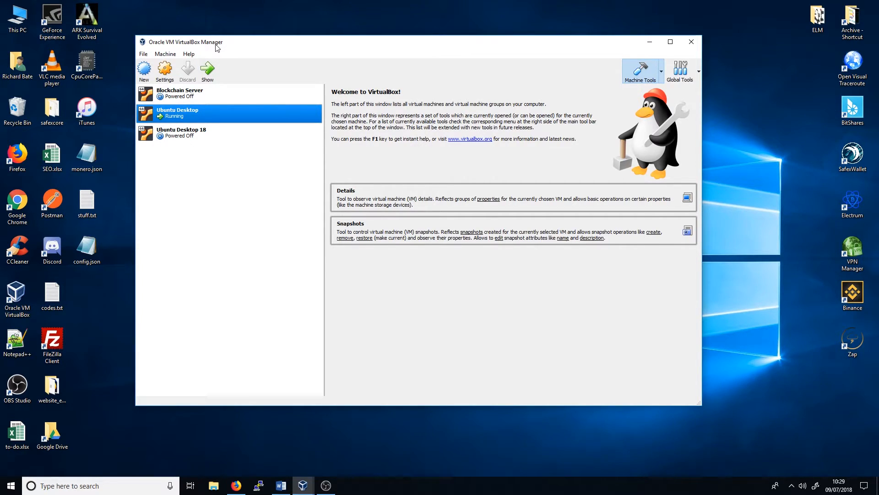
{"action": "mouse_move", "coordinate": [369, 478]}
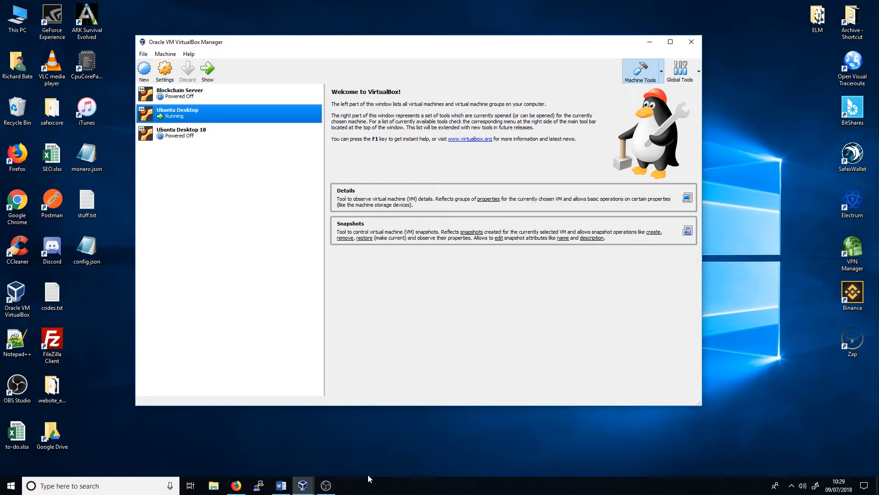
{"action": "mouse_move", "coordinate": [436, 388]}
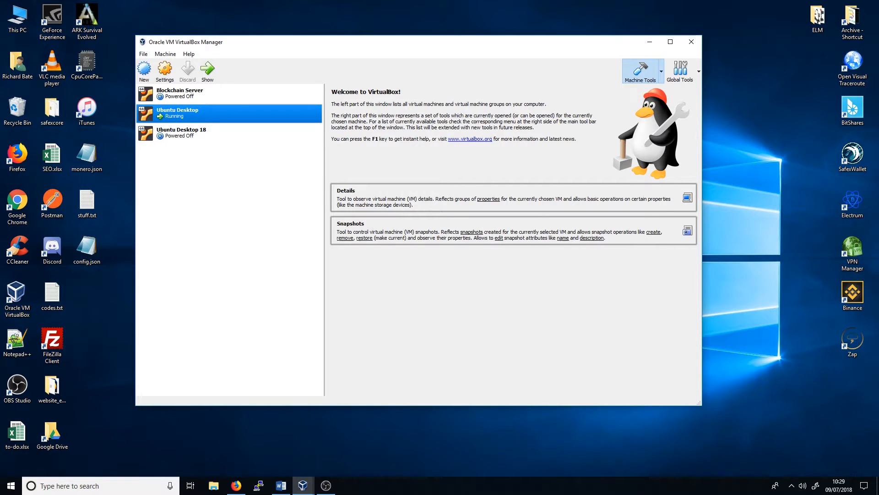
{"action": "mouse_move", "coordinate": [287, 230]}
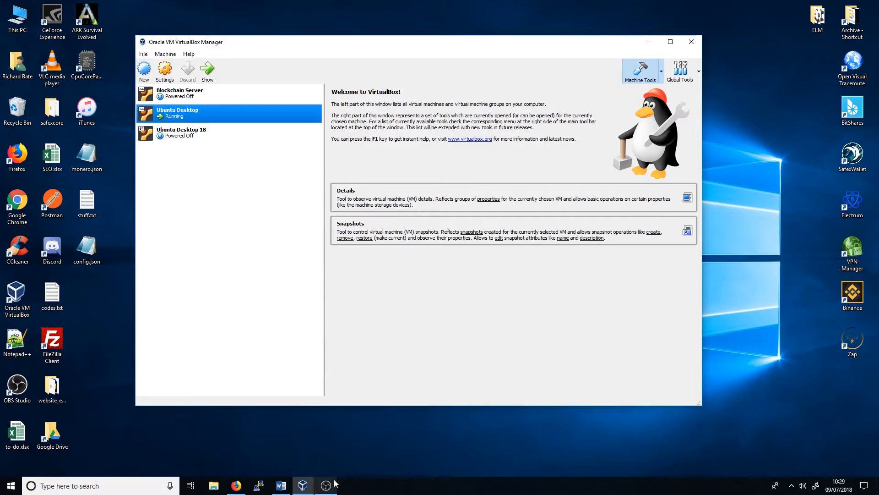
{"action": "mouse_move", "coordinate": [280, 485]}
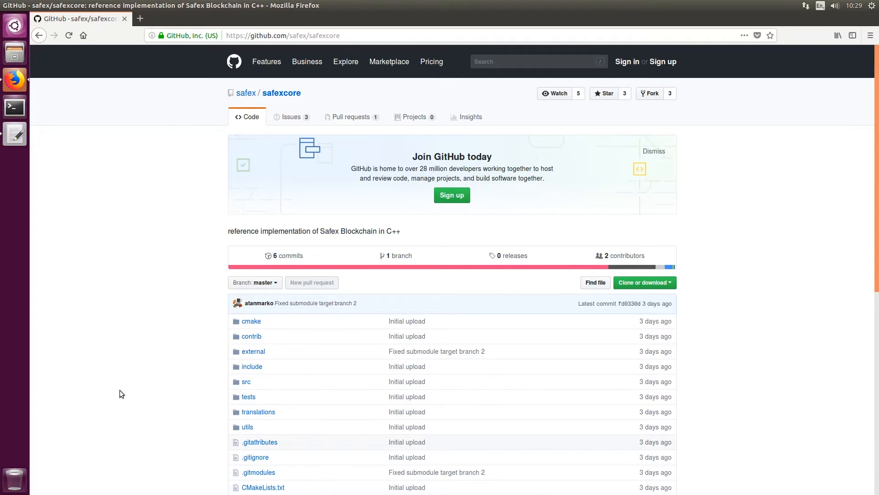
{"action": "mouse_move", "coordinate": [105, 381]}
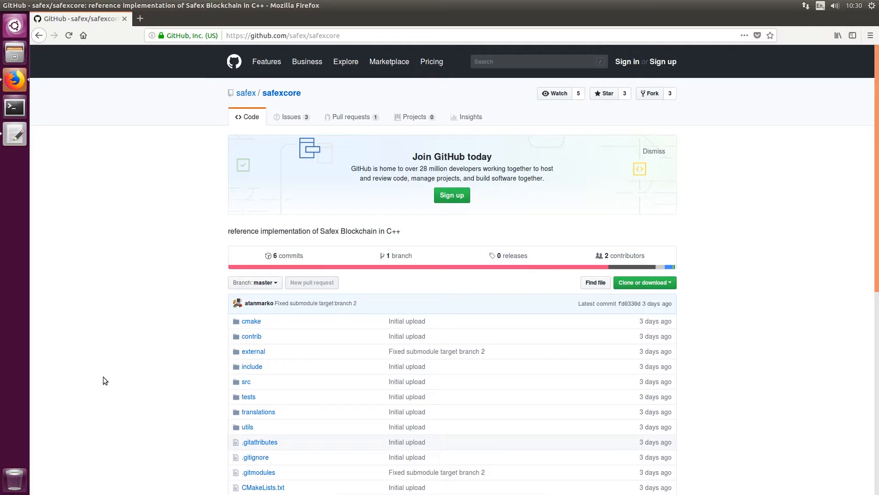
{"action": "mouse_move", "coordinate": [470, 51]}
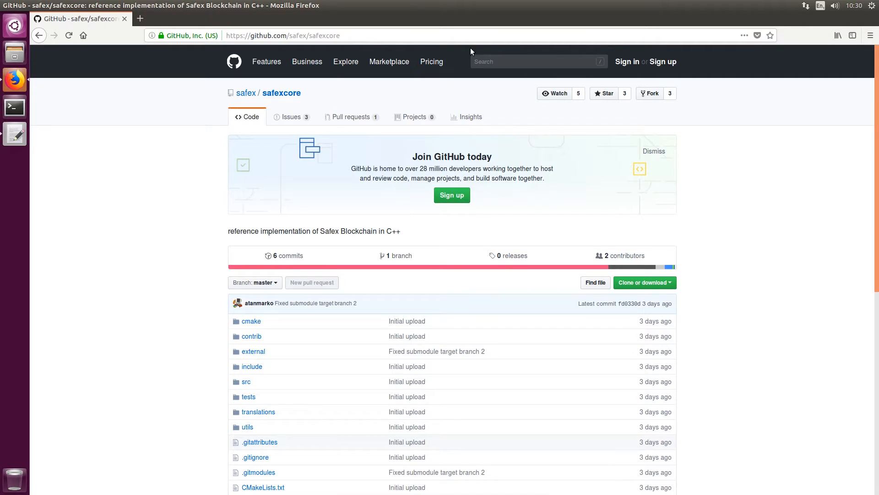
{"action": "mouse_move", "coordinate": [706, 86]}
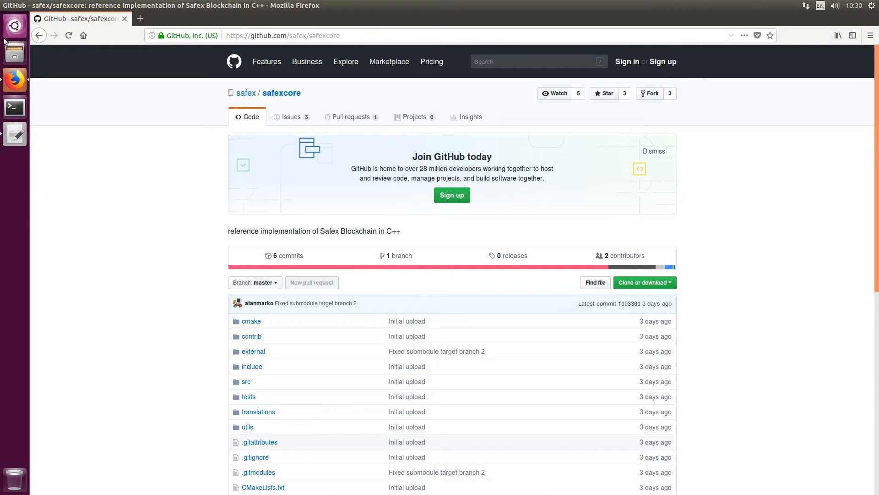
Bring up the gedit build notes and open a new terminal window with Ctrl+Alt+T
{"action": "left_click", "coordinate": [14, 134]}
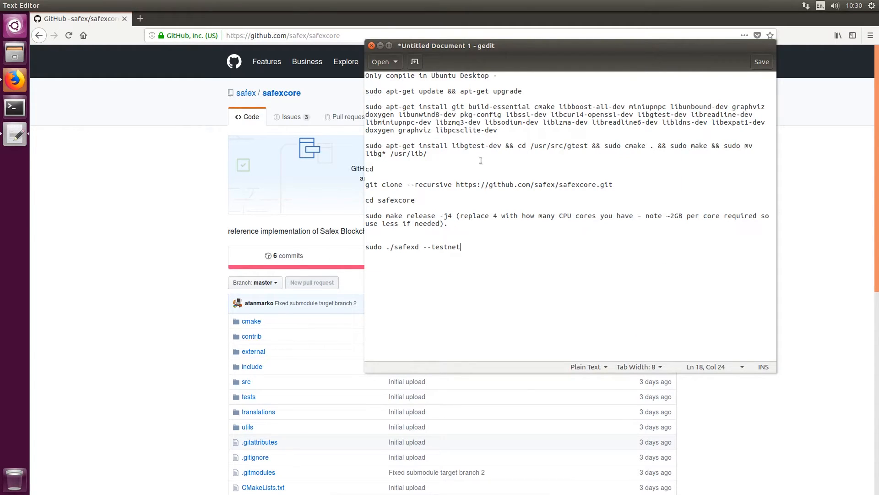
{"action": "mouse_move", "coordinate": [442, 241]}
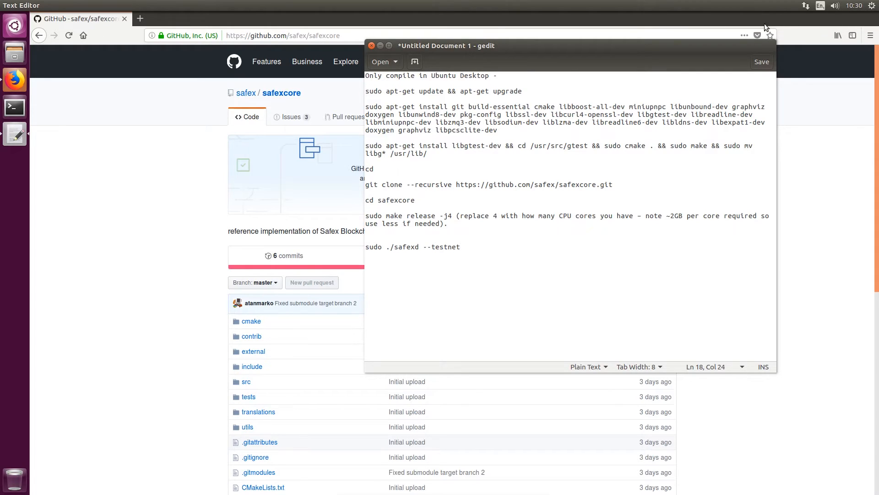
{"action": "key", "text": "ctrl+a"}
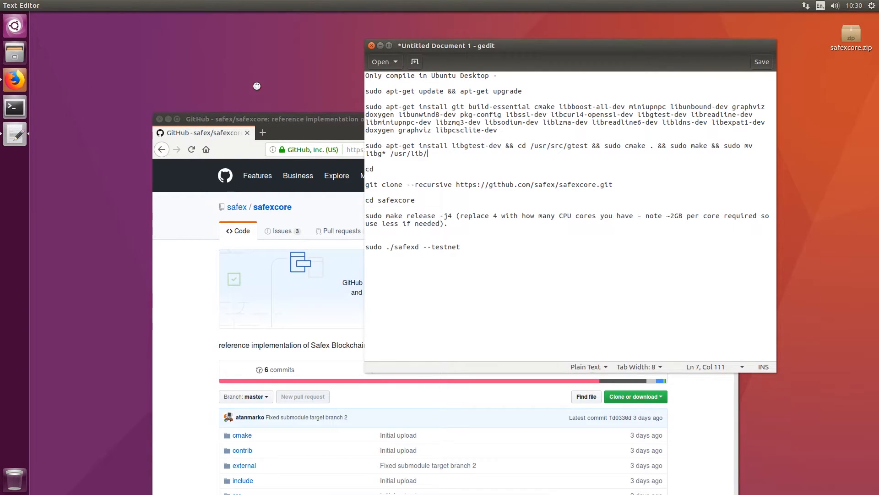
{"action": "left_click", "coordinate": [14, 107]}
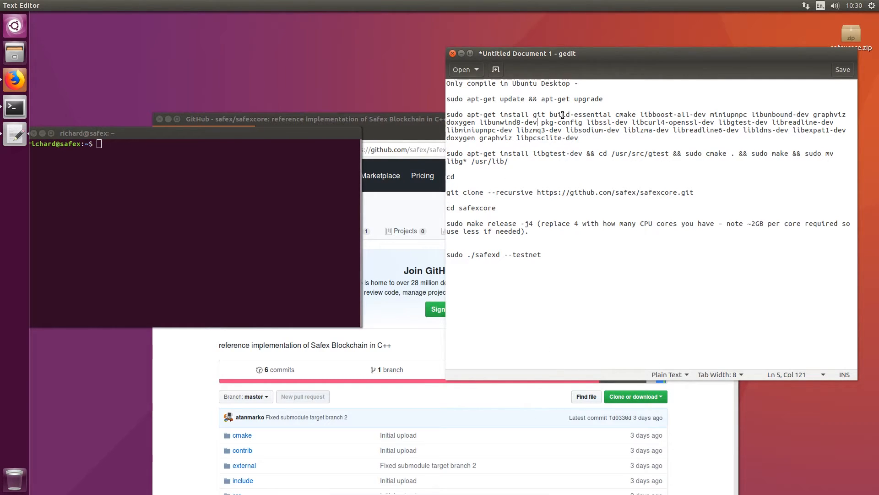
Paste the apt-get install line for git, cmake and Boost from gedit and run it; all packages up to date
{"action": "double_click", "coordinate": [537, 114]}
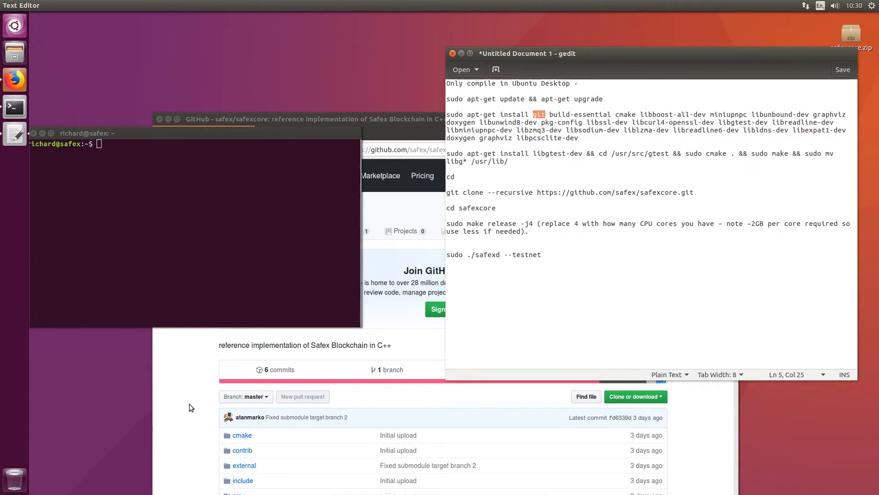
{"action": "left_click", "coordinate": [636, 396]}
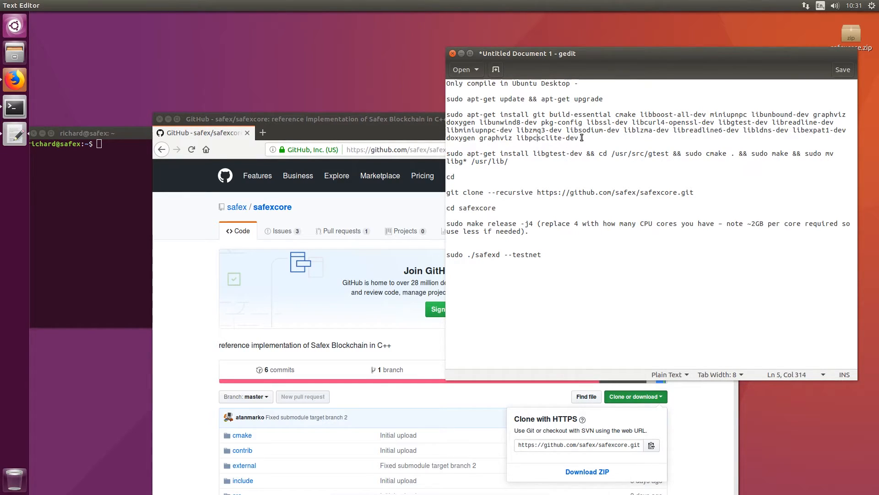
{"action": "double_click", "coordinate": [562, 137]}
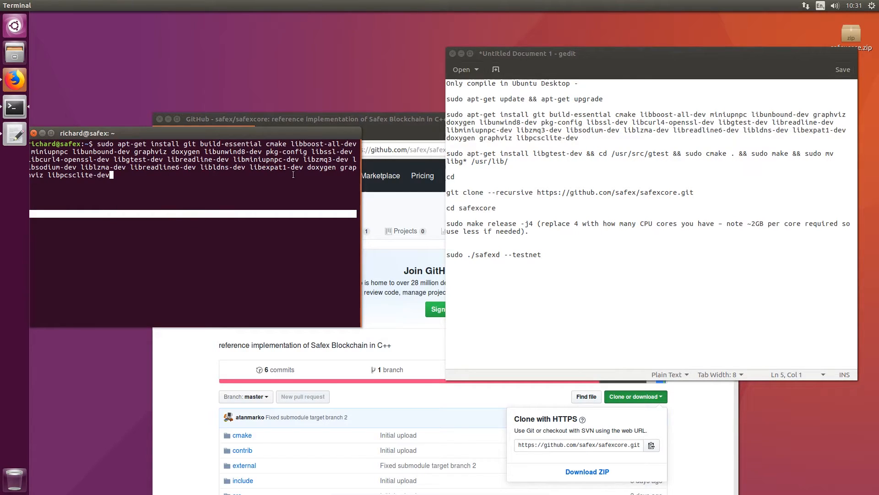
{"action": "key", "text": "Return"}
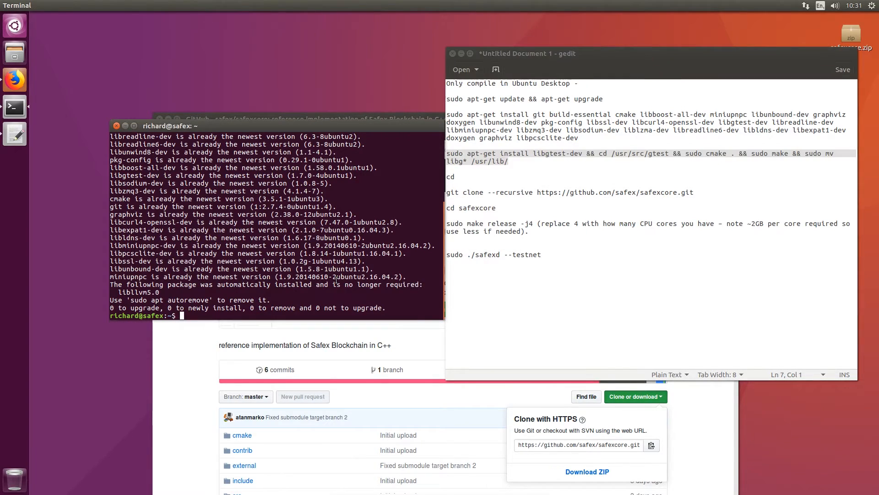
Install libgtest-dev, cmake and make it in /usr/src/gtest, move the libs to /usr/lib, then cd home
{"action": "type", "text": "sudo apt-get install libgtest-dev && cd /usr/src/gtest && sudo cmake . && sudo make && sudo mv libg* /usr/lib/"}
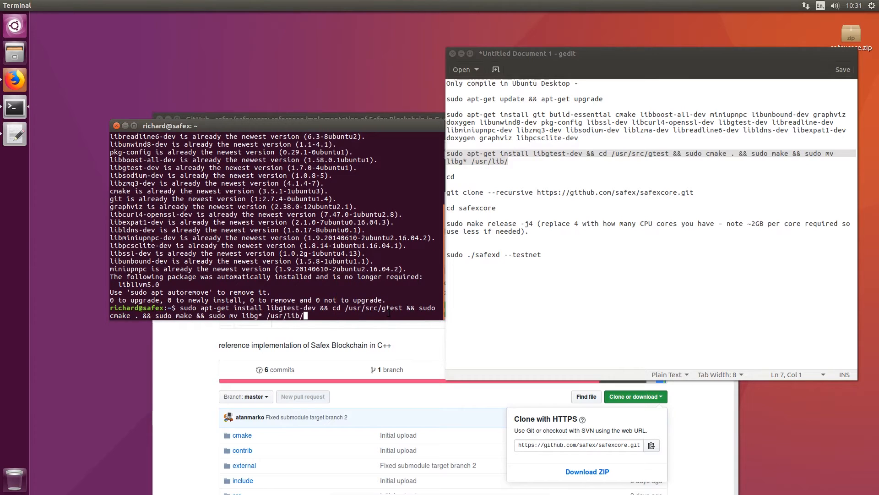
{"action": "key", "text": "Return"}
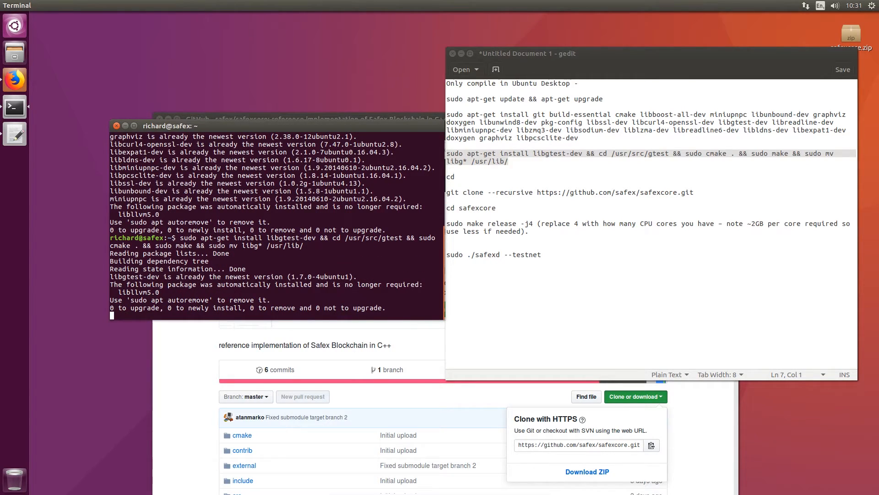
{"action": "key", "text": "Return"}
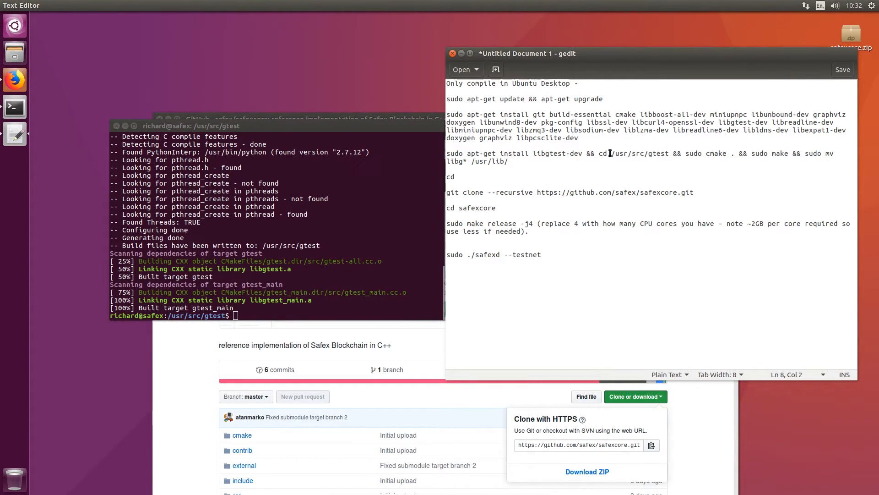
{"action": "double_click", "coordinate": [640, 154]}
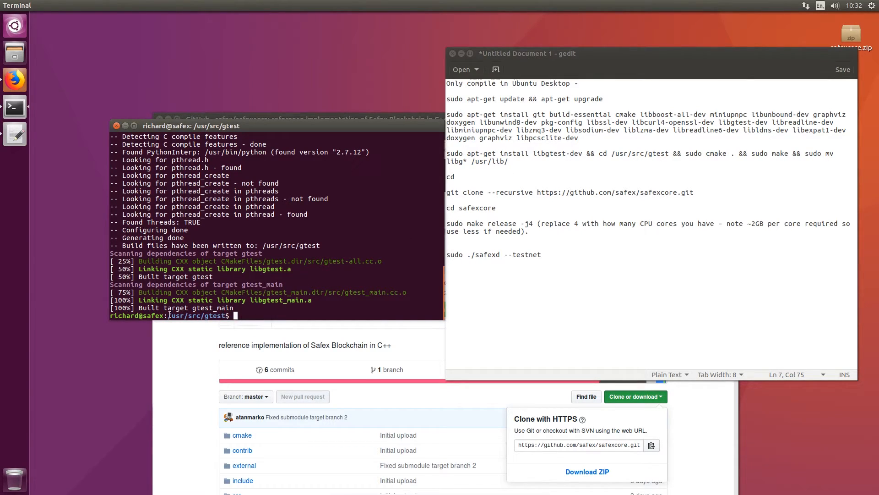
{"action": "type", "text": "cd"}
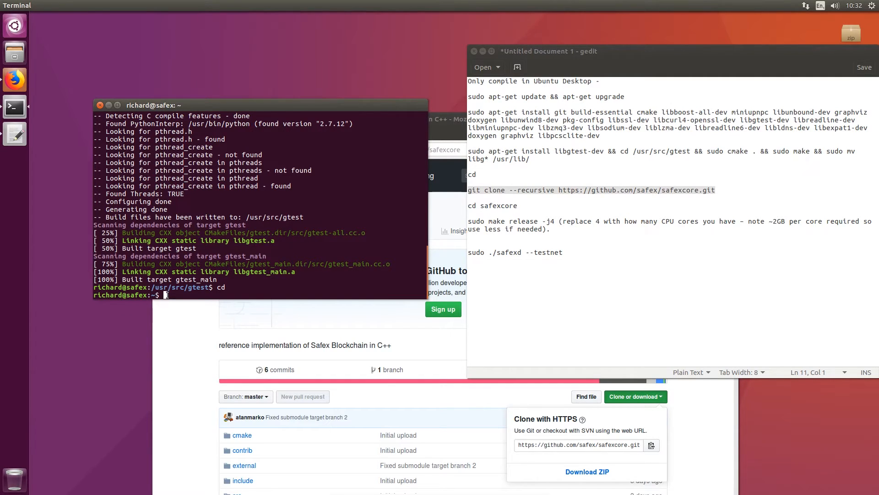
{"action": "type", "text": "git clone --recursive https://github.com/safex/safexcore.git"}
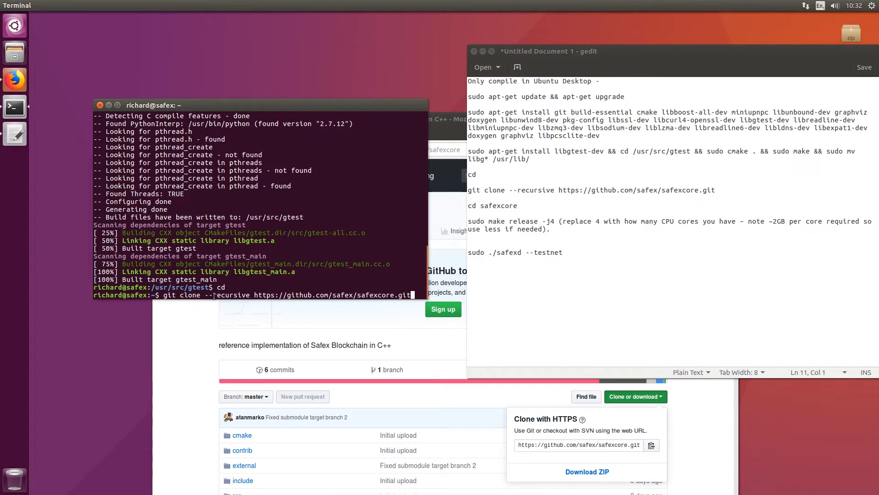
{"action": "mouse_move", "coordinate": [371, 277]}
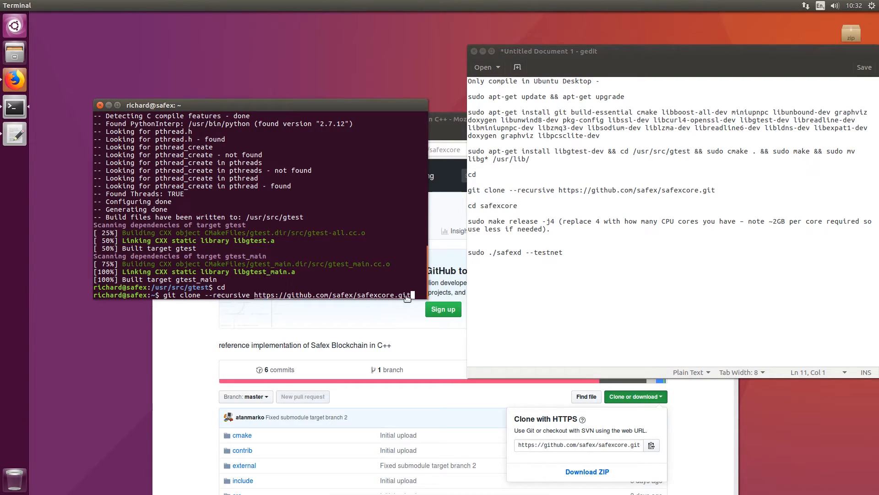
{"action": "key", "text": "Return"}
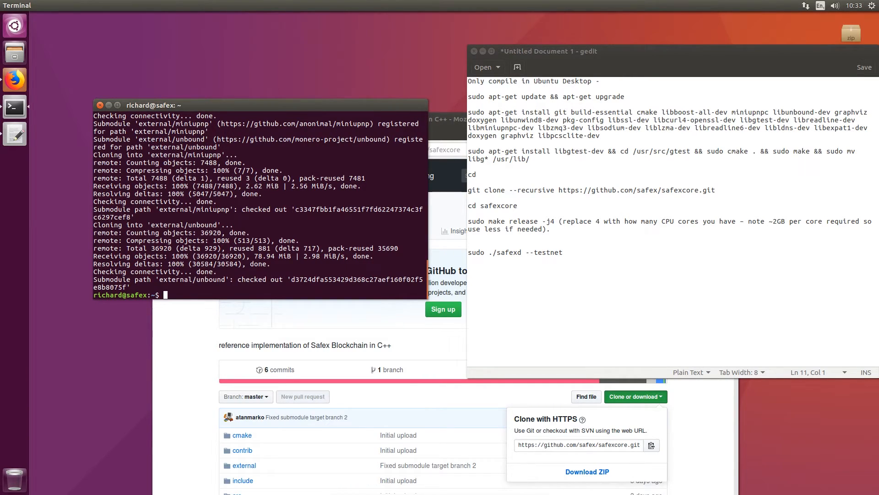
{"action": "type", "text": "l"}
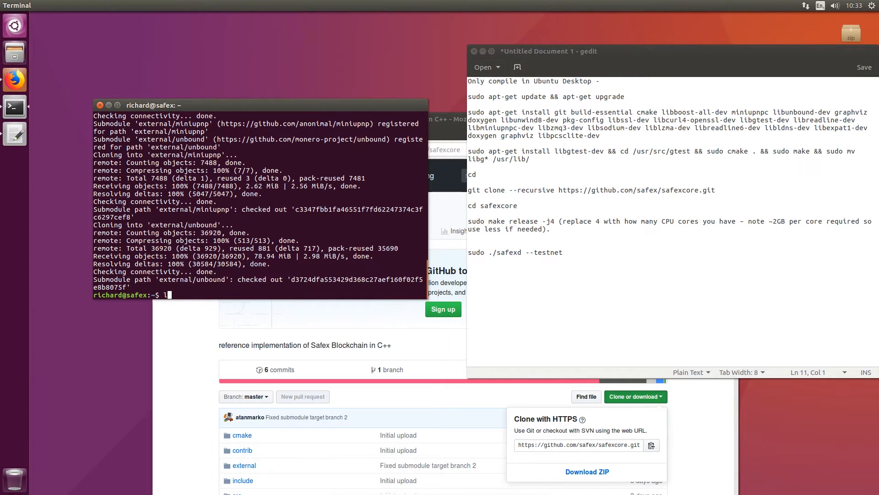
{"action": "type", "text": "s"}
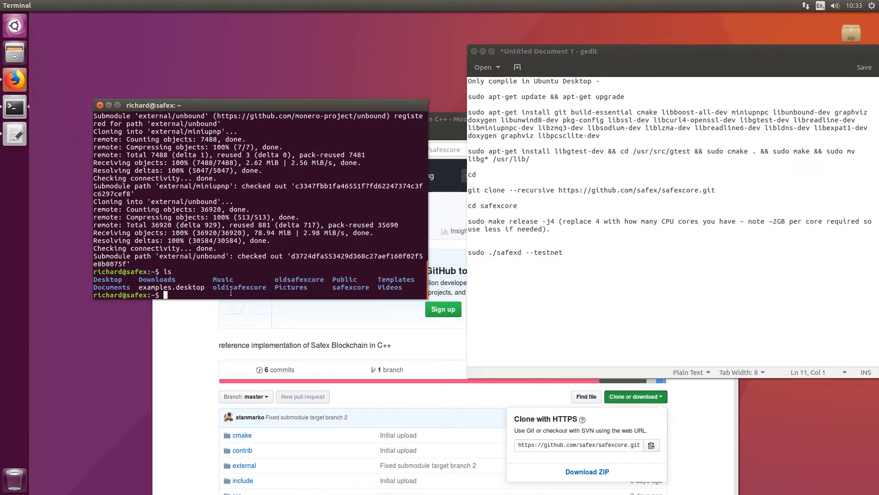
{"action": "mouse_move", "coordinate": [334, 286]}
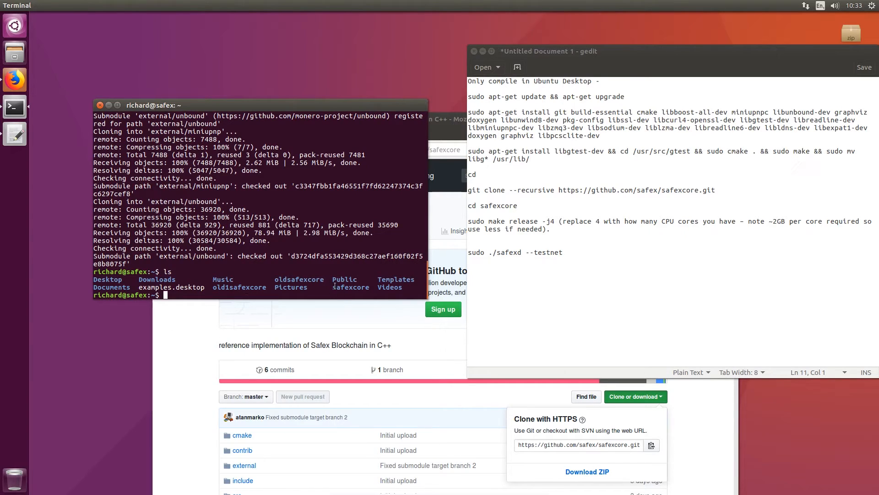
Change into the safexcore folder and list its files
{"action": "double_click", "coordinate": [351, 287]}
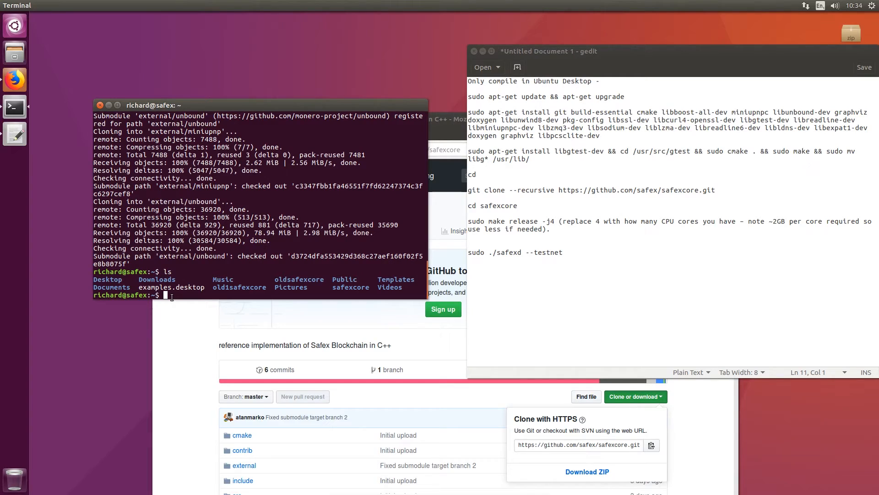
{"action": "type", "text": "cd"}
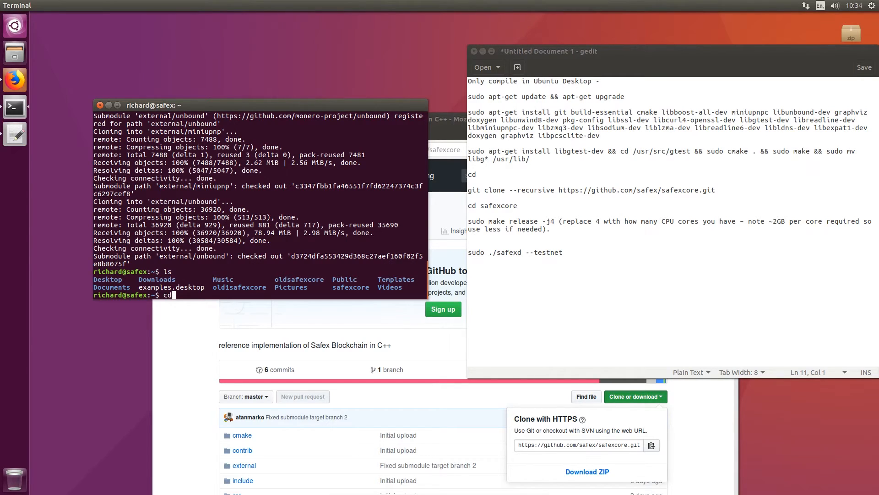
{"action": "type", "text": "safexcore"}
{"action": "type", "text": "ls"}
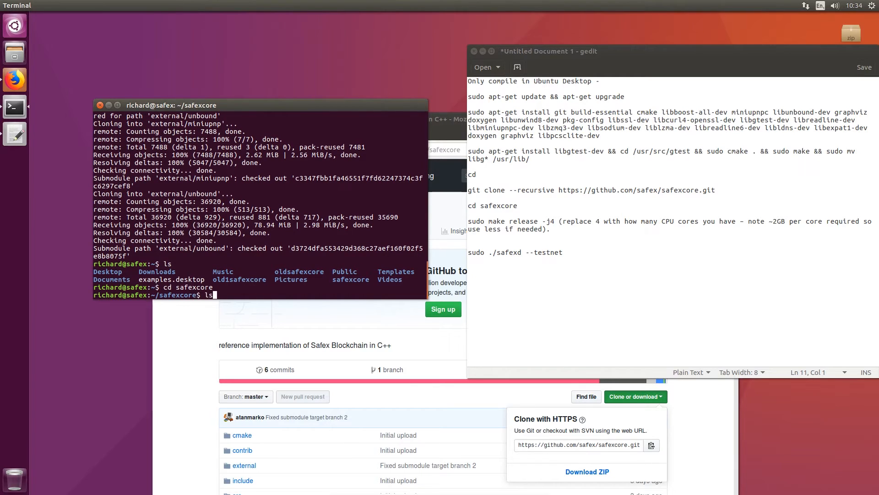
{"action": "key", "text": "Return"}
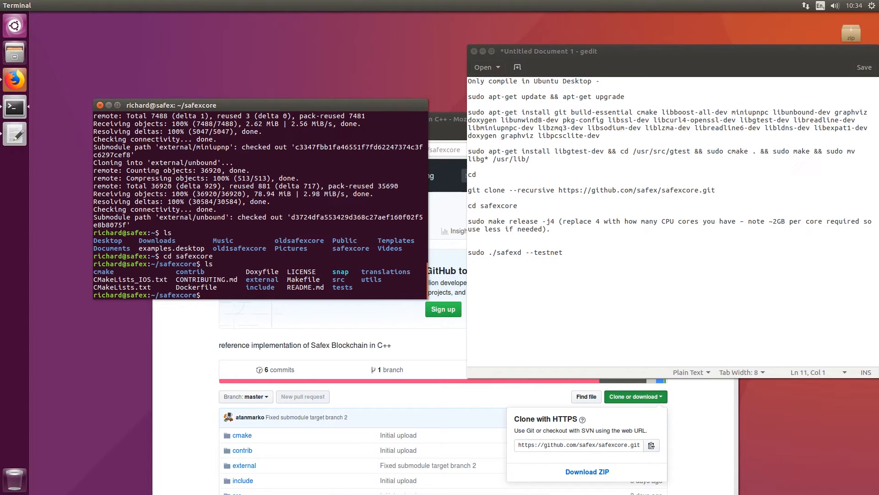
{"action": "key", "text": "Return"}
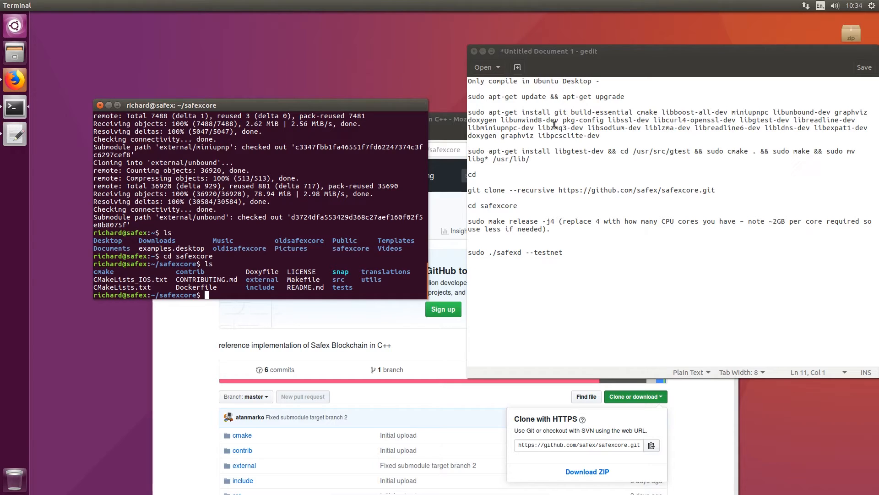
{"action": "double_click", "coordinate": [648, 111]}
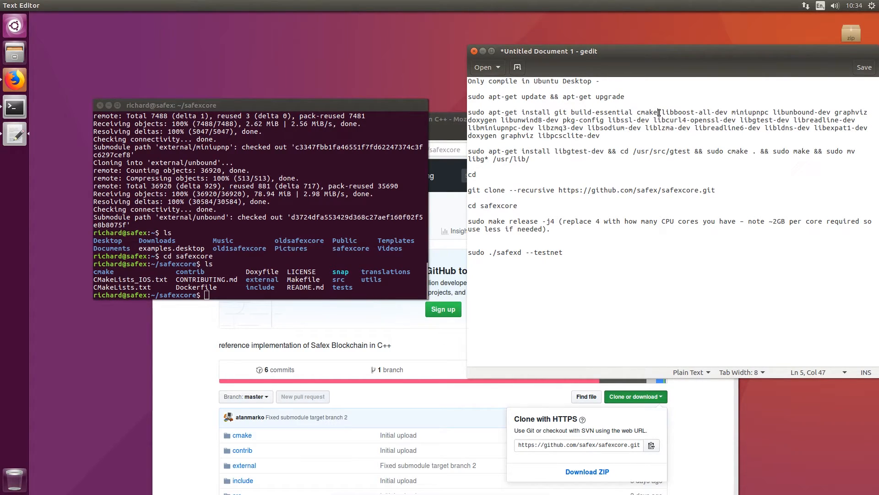
{"action": "double_click", "coordinate": [647, 112]}
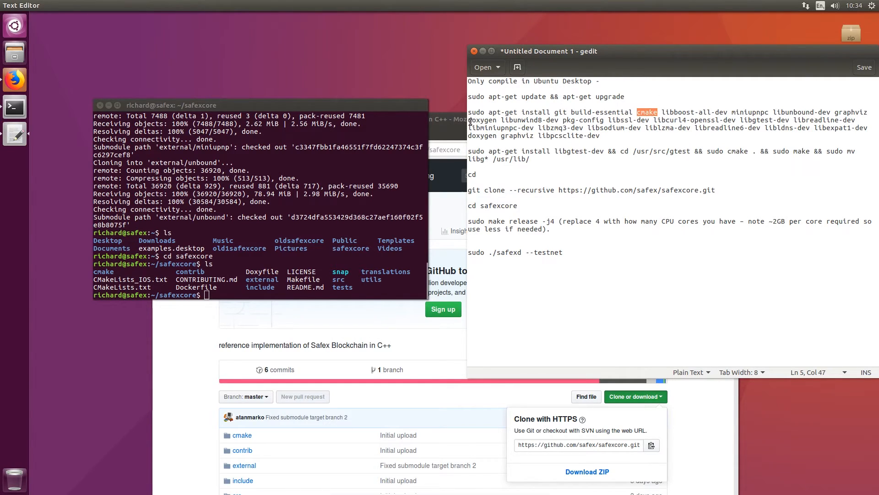
{"action": "mouse_move", "coordinate": [535, 112]}
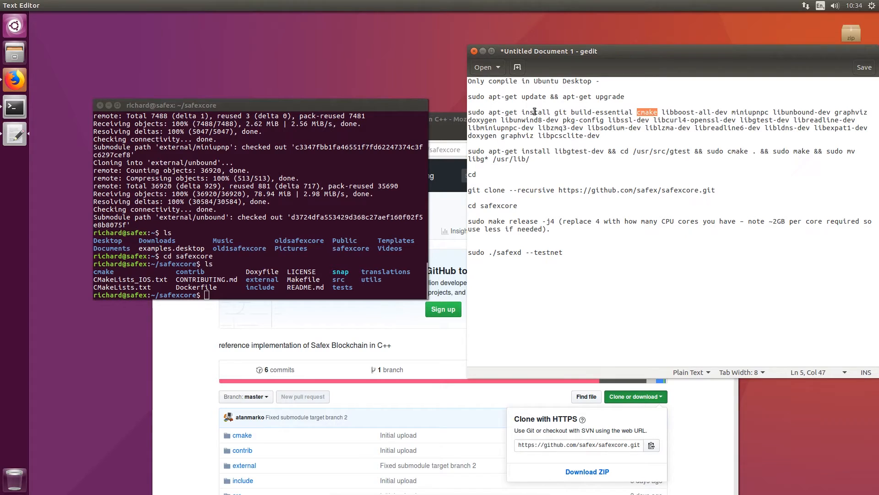
{"action": "mouse_move", "coordinate": [426, 132]}
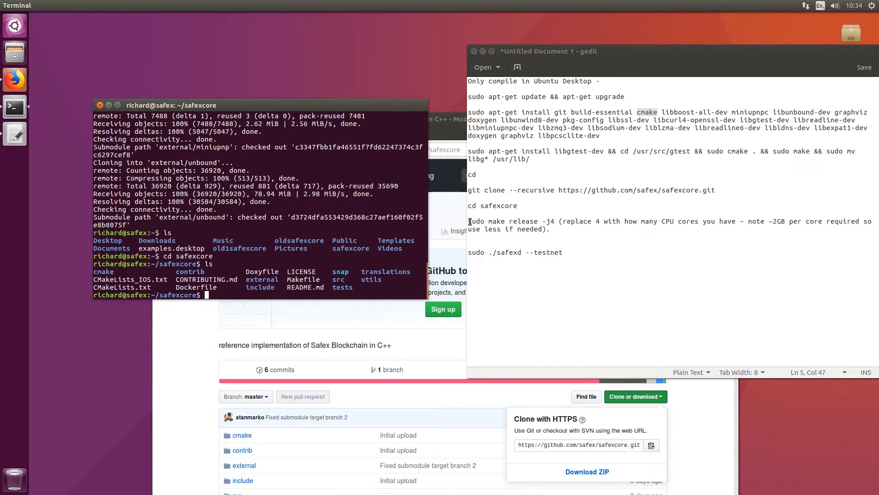
Run sudo make release -j4 in ~/safexcore to start the four-job release build
{"action": "type", "text": "sudo"}
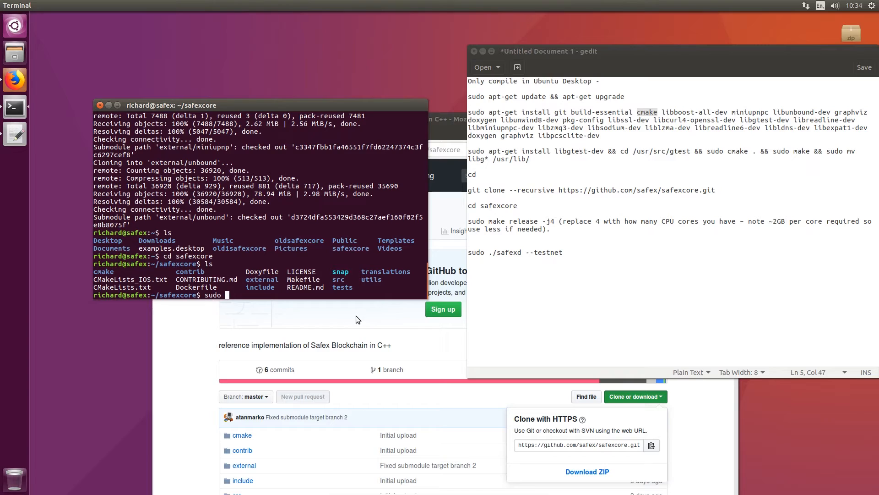
{"action": "type", "text": "make"}
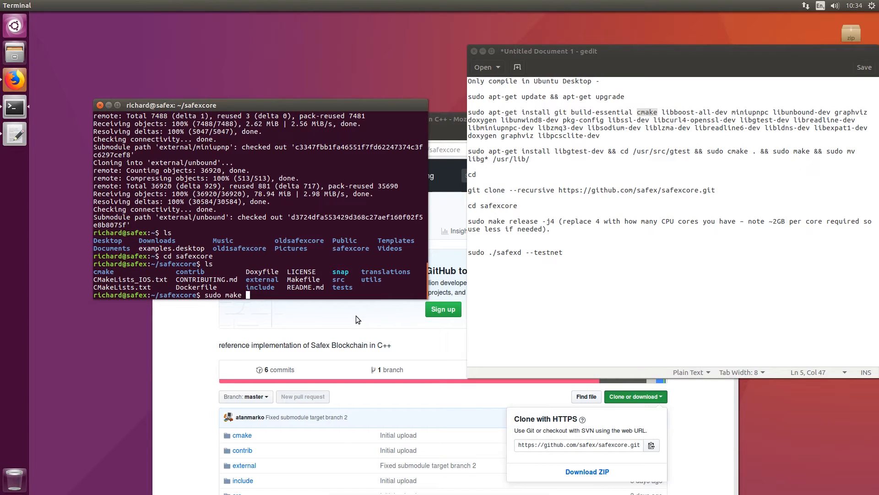
{"action": "type", "text": "release -"}
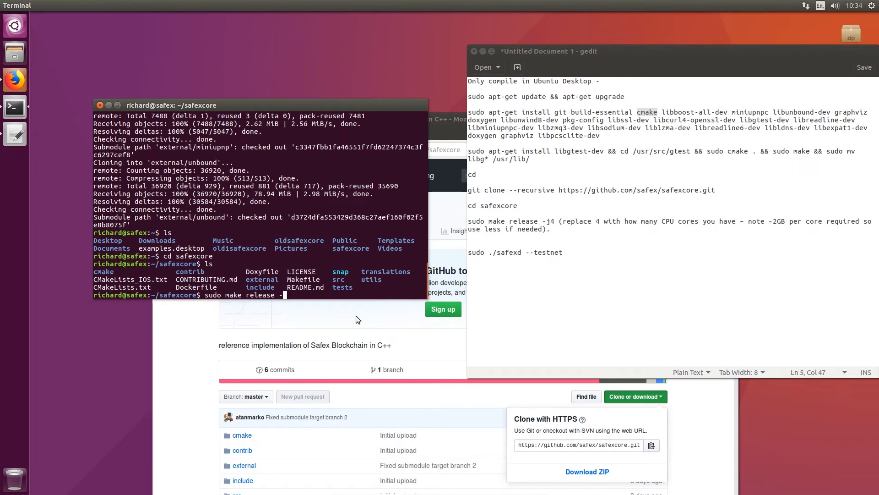
{"action": "type", "text": "j4"}
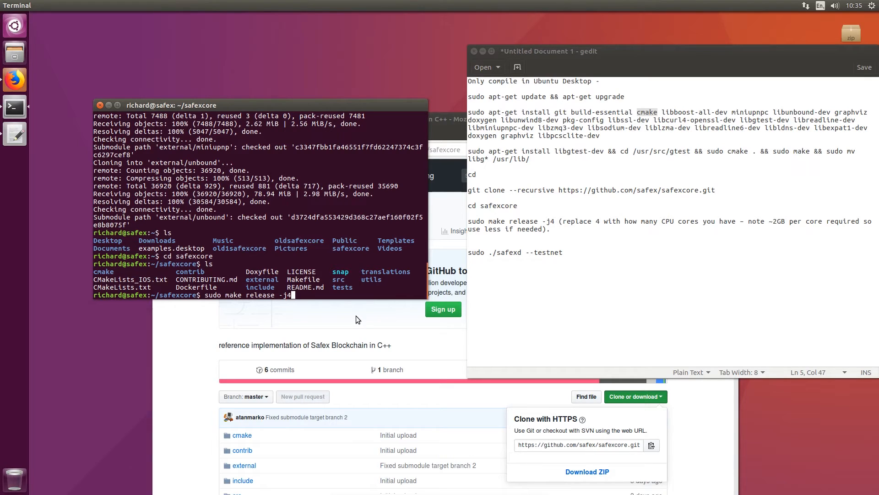
{"action": "mouse_move", "coordinate": [377, 312]}
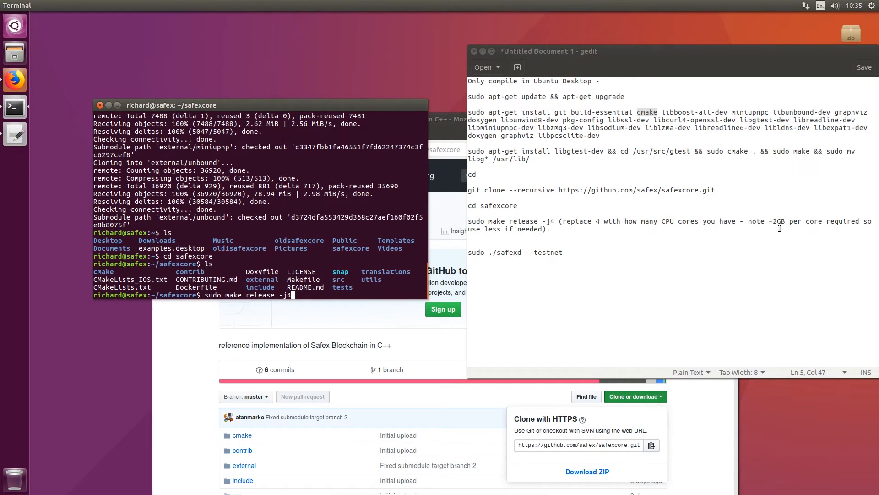
{"action": "key", "text": "Return"}
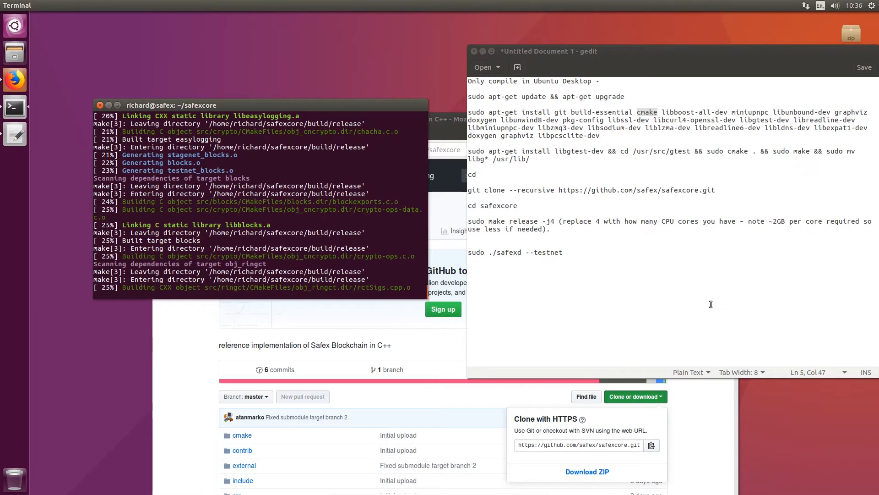
{"action": "mouse_move", "coordinate": [621, 136]}
{"action": "type", "text": "ls"}
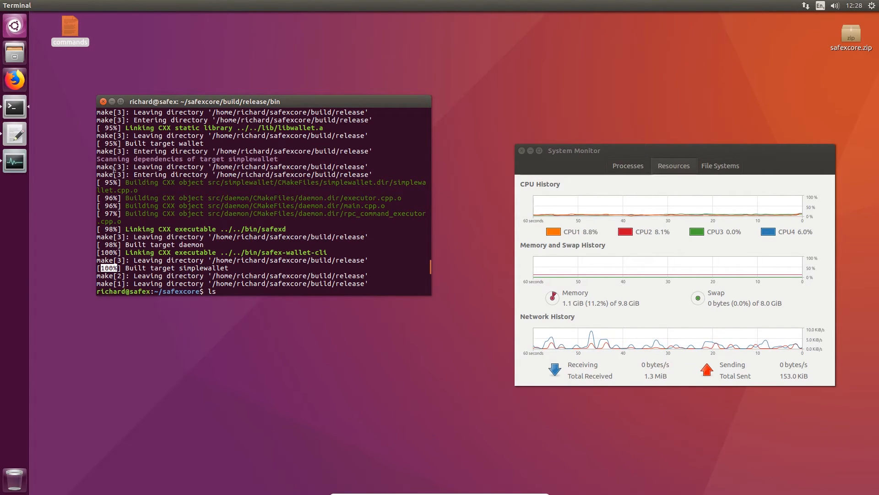
In a second terminal, cd into safexcore/build and list it, showing only a release folder
{"action": "left_click", "coordinate": [104, 100]}
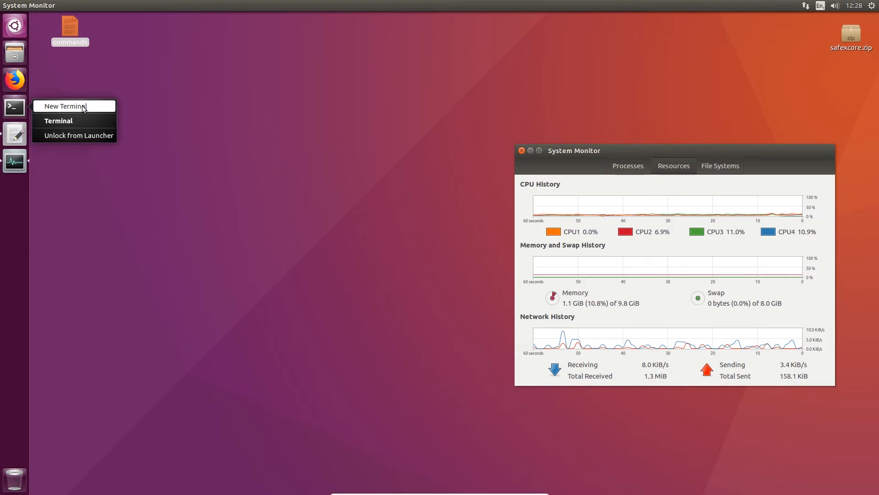
{"action": "left_click", "coordinate": [68, 106]}
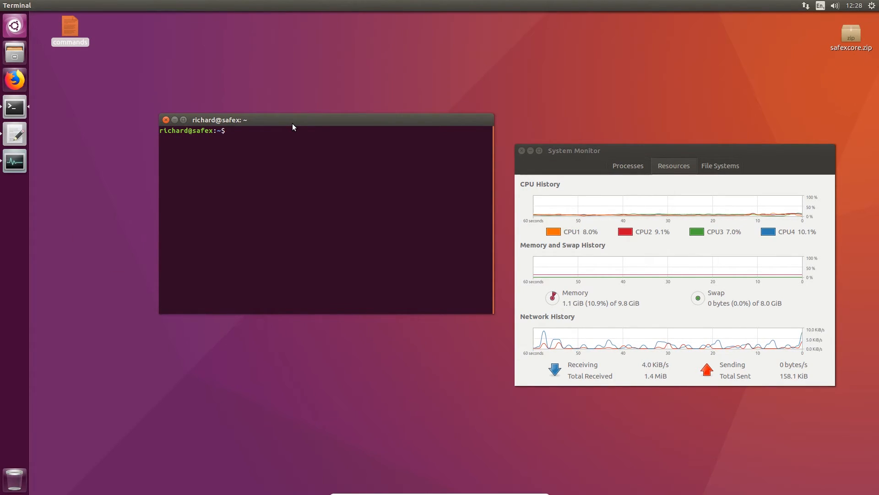
{"action": "type", "text": "ls"}
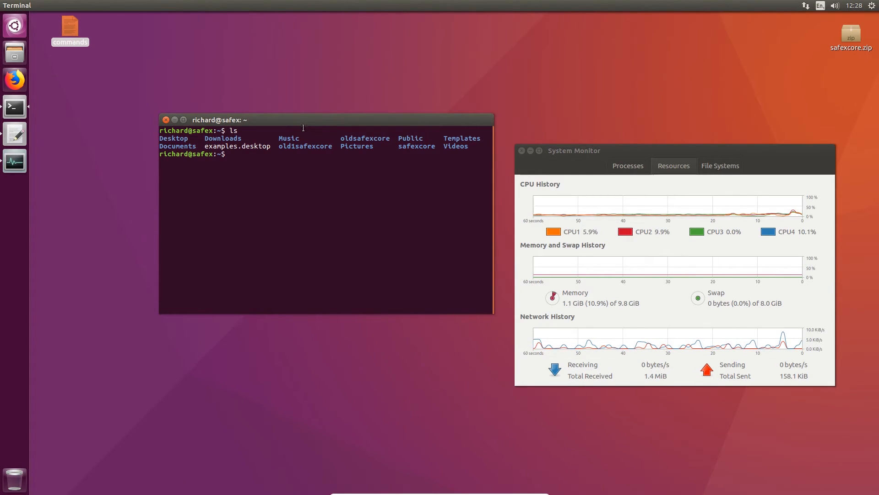
{"action": "type", "text": "cd safexcore"}
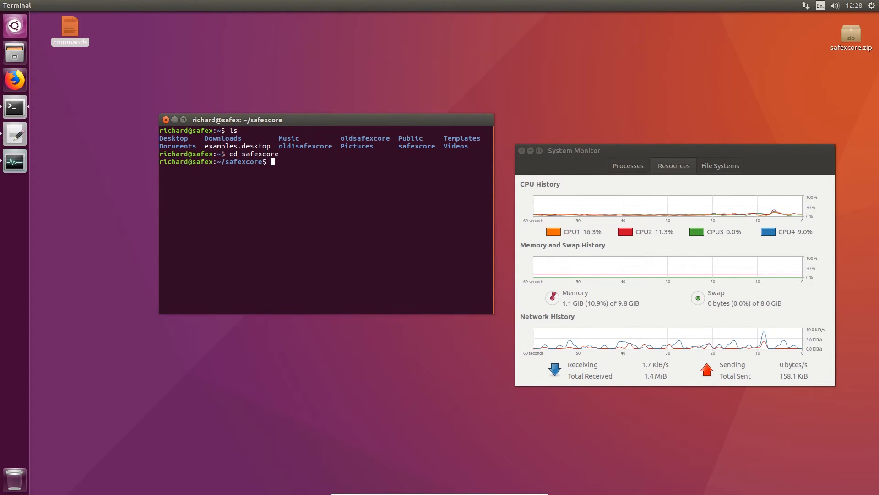
{"action": "type", "text": "ls"}
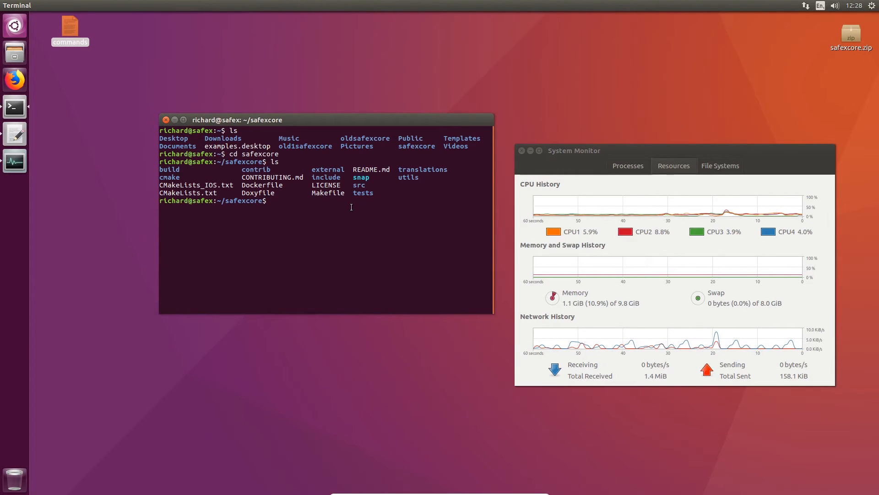
{"action": "type", "text": "cd build"}
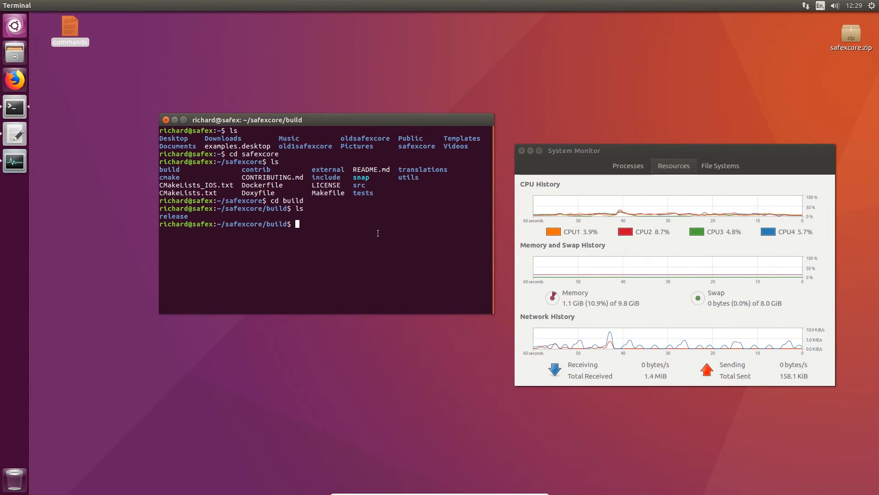
Move into release/bin and list the built binaries, including safexd and safex-wallet-cli
{"action": "type", "text": "cd l"}
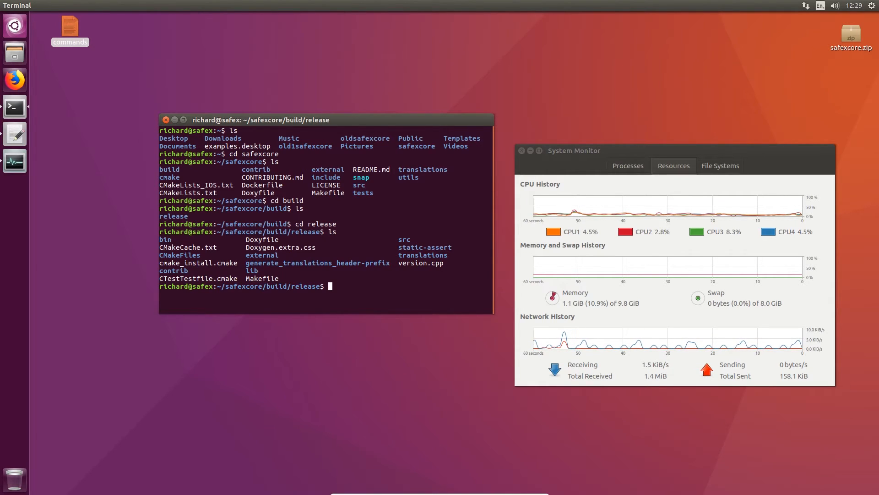
{"action": "type", "text": "cd bin"}
{"action": "type", "text": "ls"}
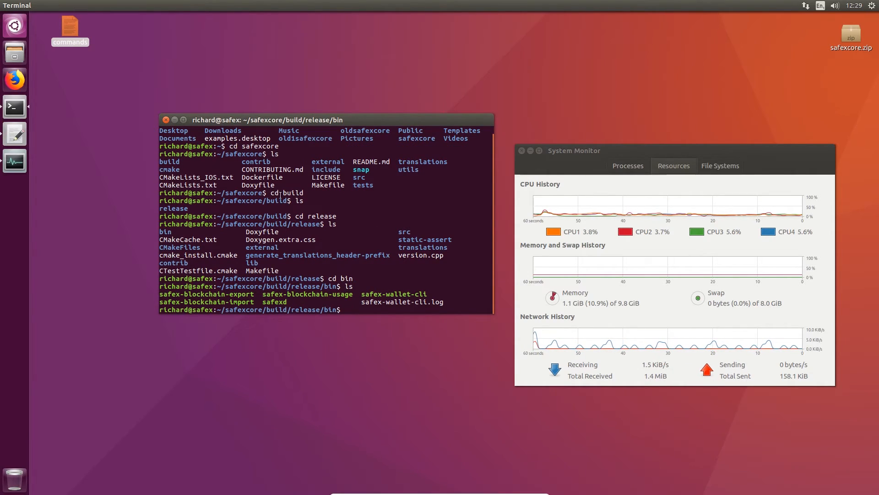
{"action": "double_click", "coordinate": [275, 302]}
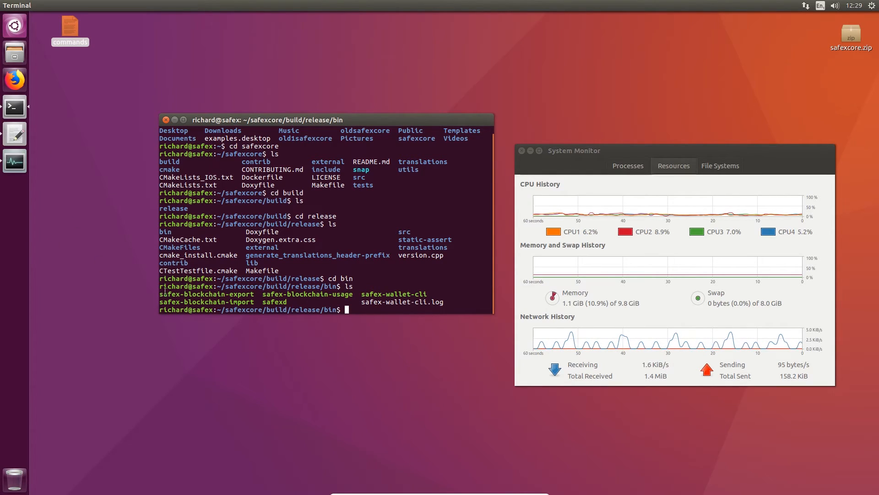
{"action": "mouse_move", "coordinate": [340, 439]}
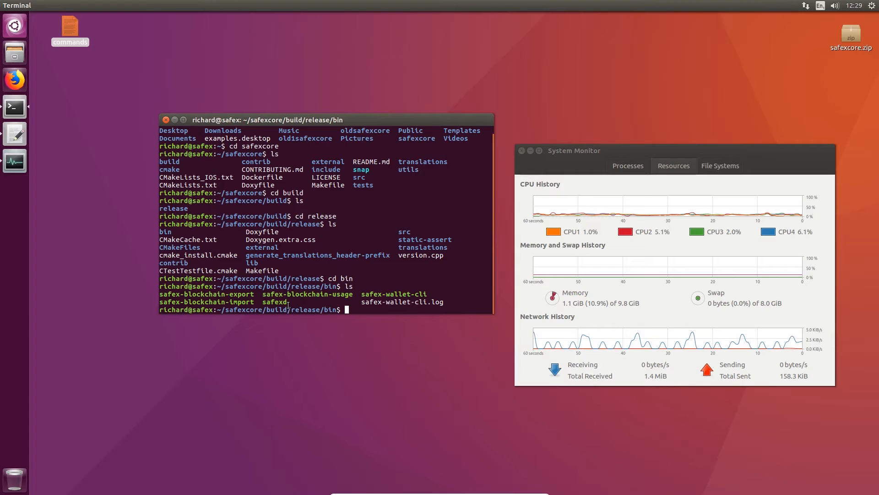
{"action": "double_click", "coordinate": [275, 303]}
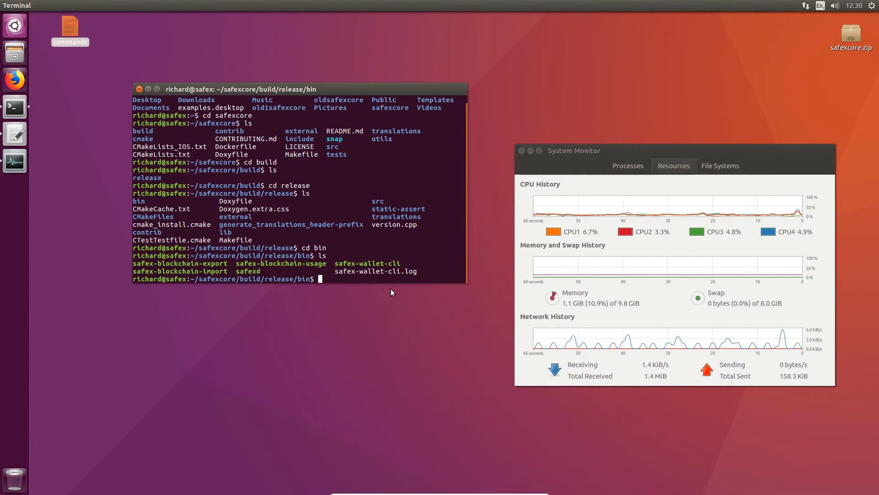
{"action": "type", "text": "sudo ."}
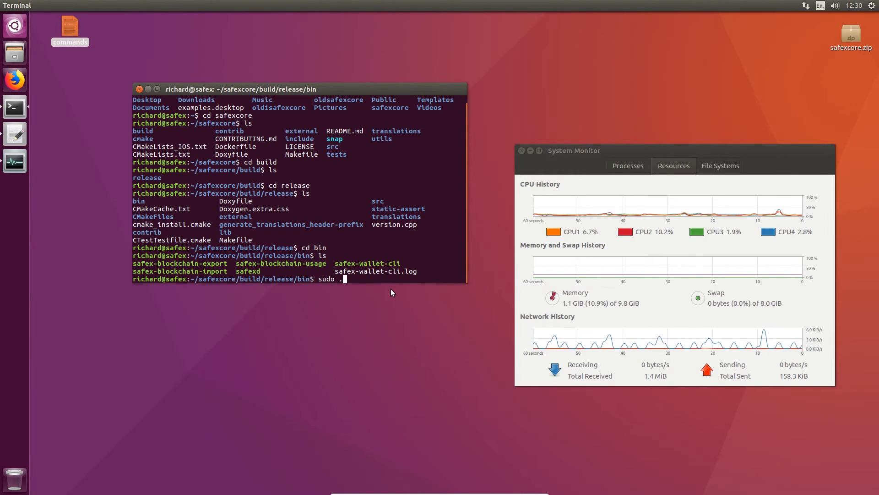
Run sudo ./safexd --testnet to start the daemon, which syncs with the test network
{"action": "type", "text": "/"}
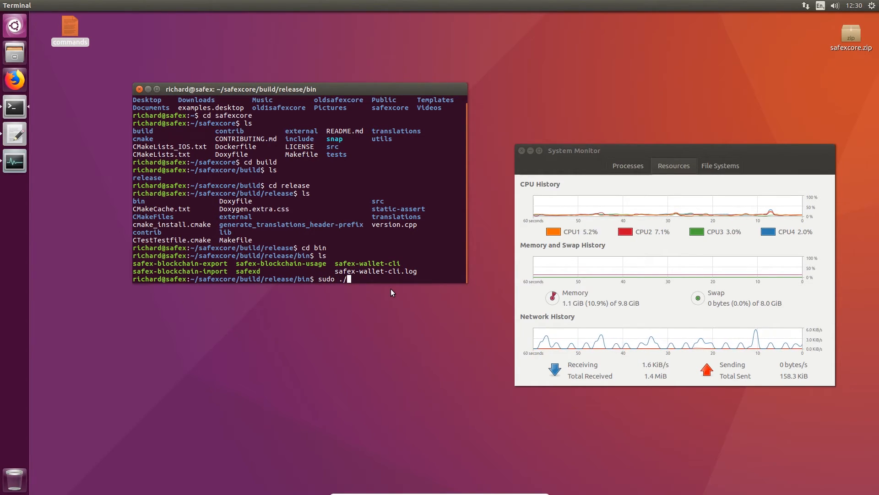
{"action": "type", "text": "safexd"}
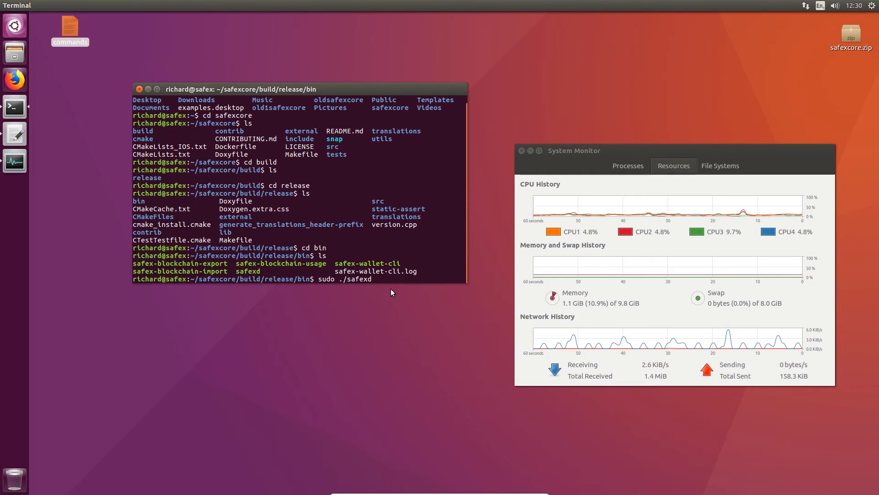
{"action": "type", "text": "--"}
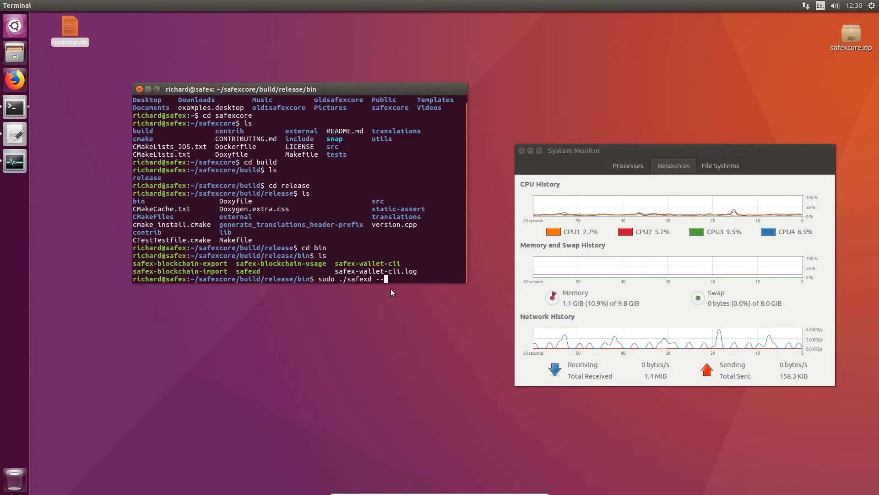
{"action": "type", "text": "testnet"}
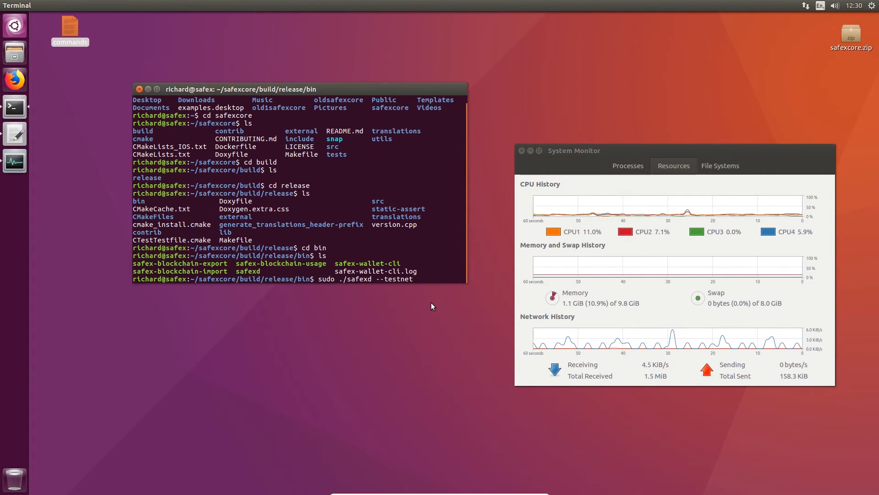
{"action": "key", "text": "Return"}
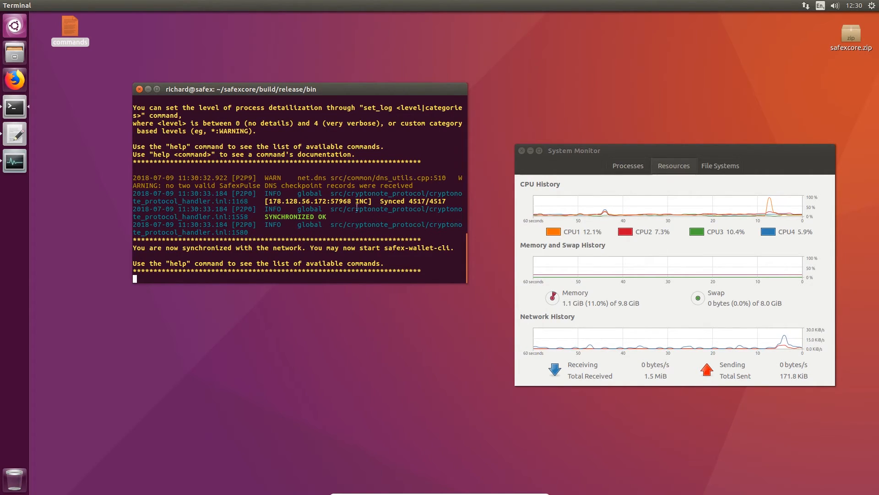
{"action": "mouse_move", "coordinate": [100, 200]}
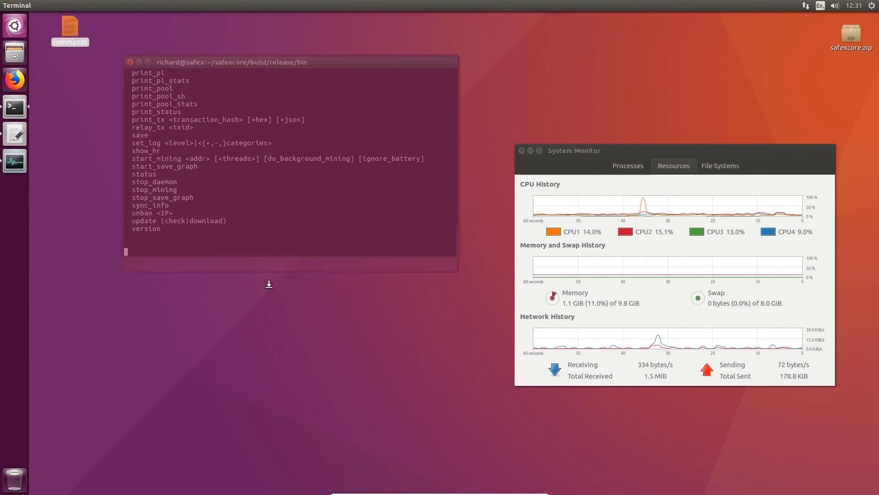
Run help at the safexd prompt to list all daemon commands from alt_chain_info to version
{"action": "type", "text": "help"}
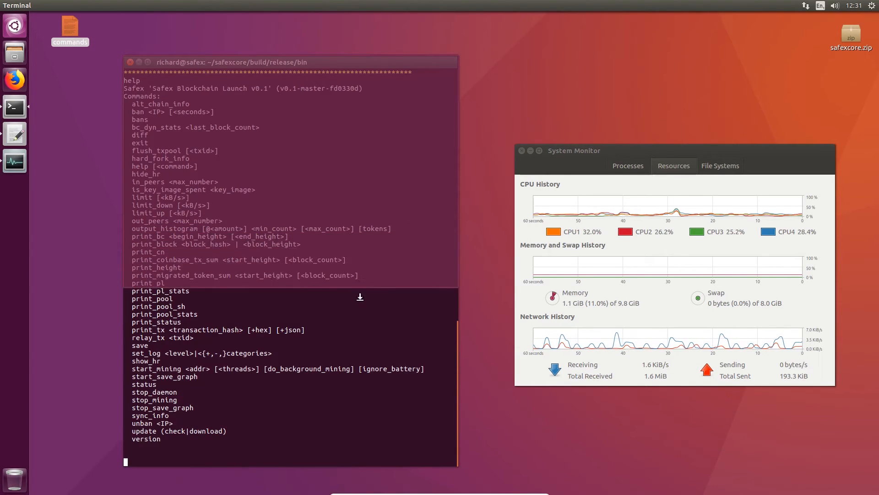
Run status, confirming height 4517/4517 (100.0%) on testnet, up to date, 2 out / 4 in connections
{"action": "type", "text": "status"}
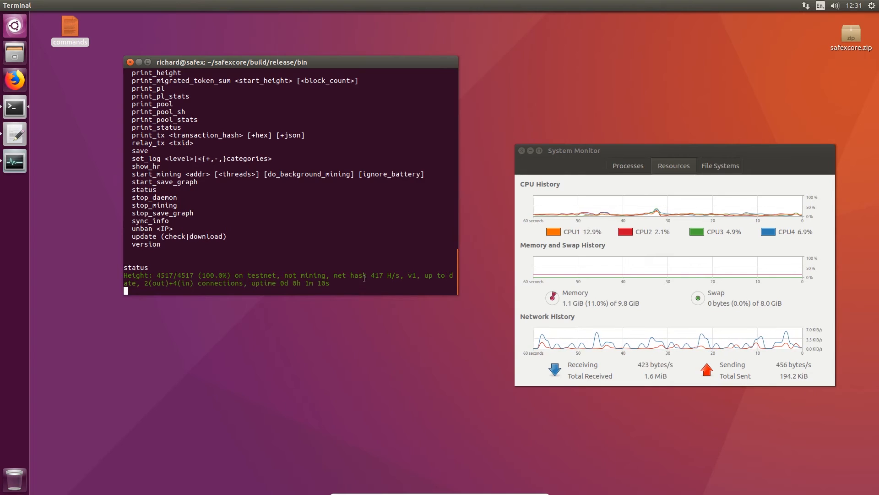
{"action": "left_click_drag", "start_coordinate": [334, 274], "coordinate": [402, 275]}
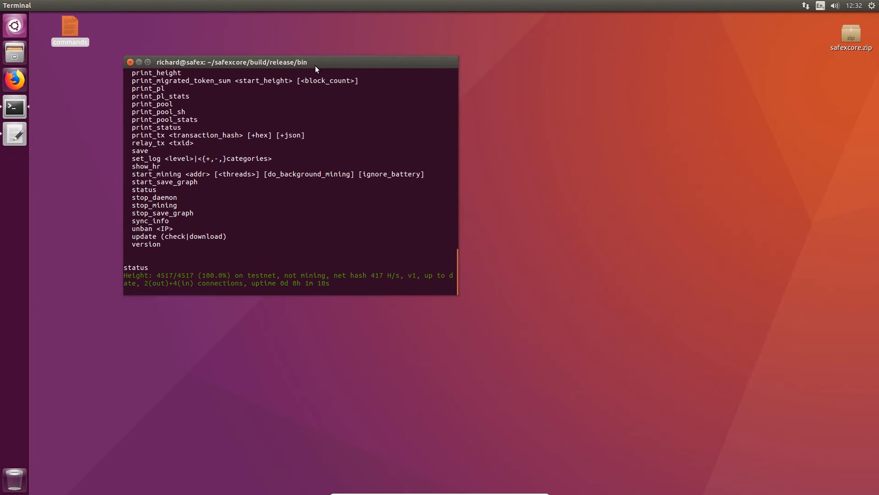
Move the daemon terminal to the right and launch a second terminal window
{"action": "left_click_drag", "start_coordinate": [232, 61], "coordinate": [627, 68]}
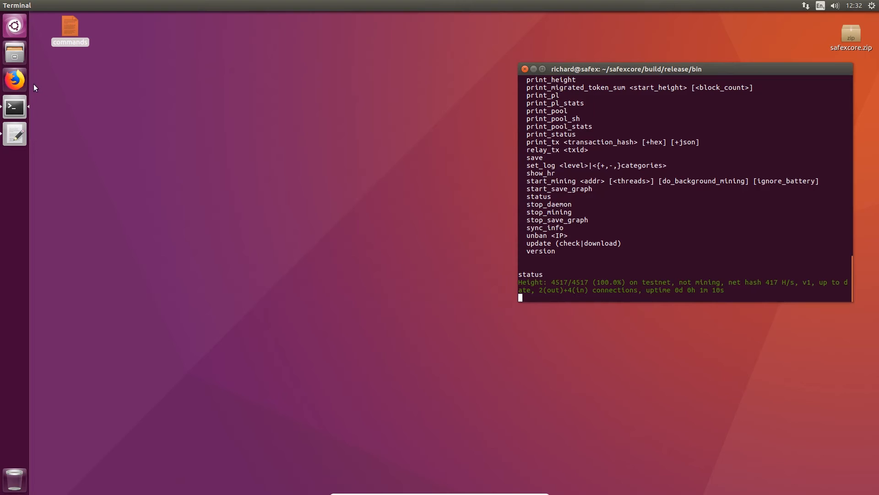
{"action": "left_click", "coordinate": [13, 106]}
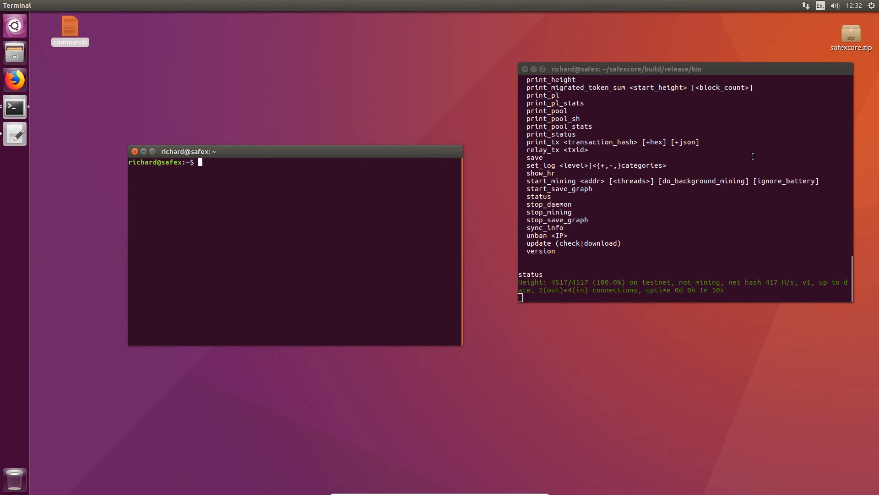
{"action": "mouse_move", "coordinate": [738, 72]}
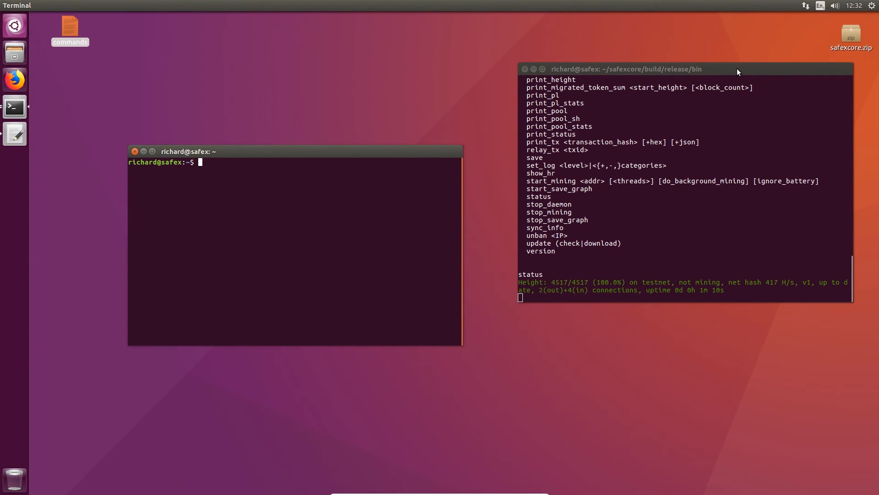
Change into safexcore/build/release/bin in the new terminal and list its Safex binaries
{"action": "left_click_drag", "start_coordinate": [626, 68], "coordinate": [589, 64]}
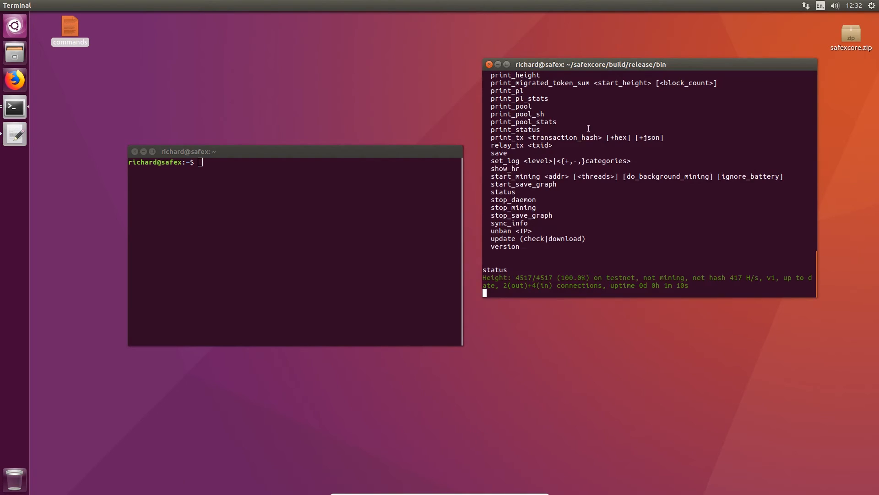
{"action": "mouse_move", "coordinate": [503, 51]}
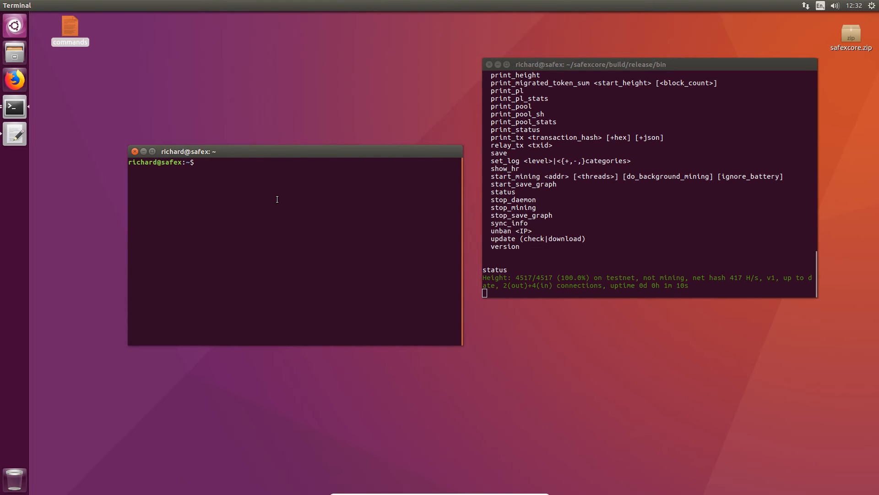
{"action": "type", "text": "cd"}
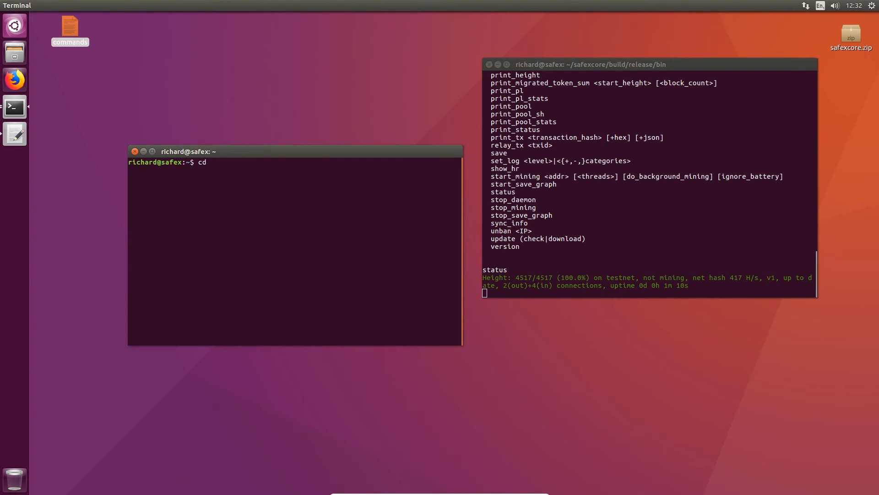
{"action": "key", "text": "space"}
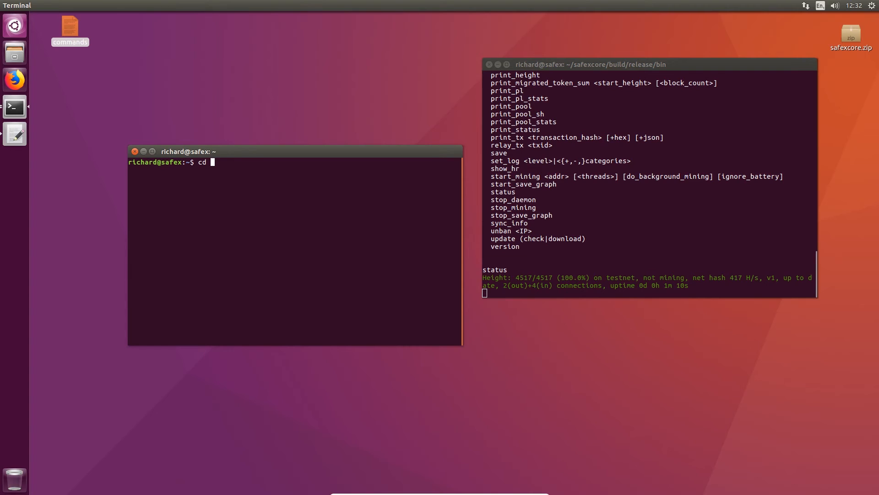
{"action": "type", "text": "safex"}
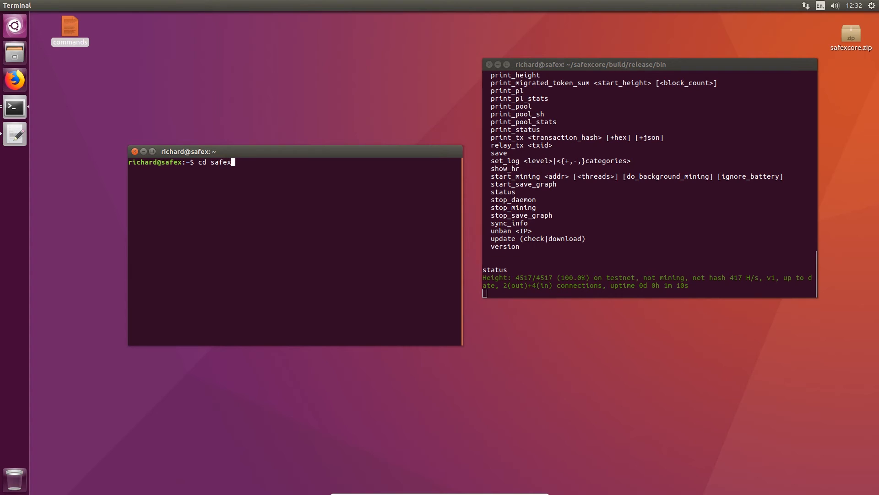
{"action": "type", "text": "core/build/release/bin"}
{"action": "type", "text": "ls"}
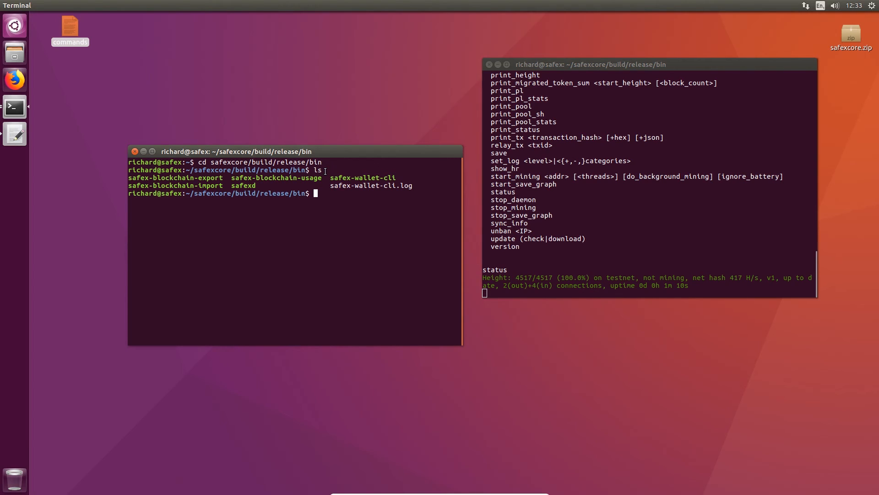
Run sudo ./safex-wallet-cli --testnet and authenticate so the wallet asks for a file name
{"action": "type", "text": "."}
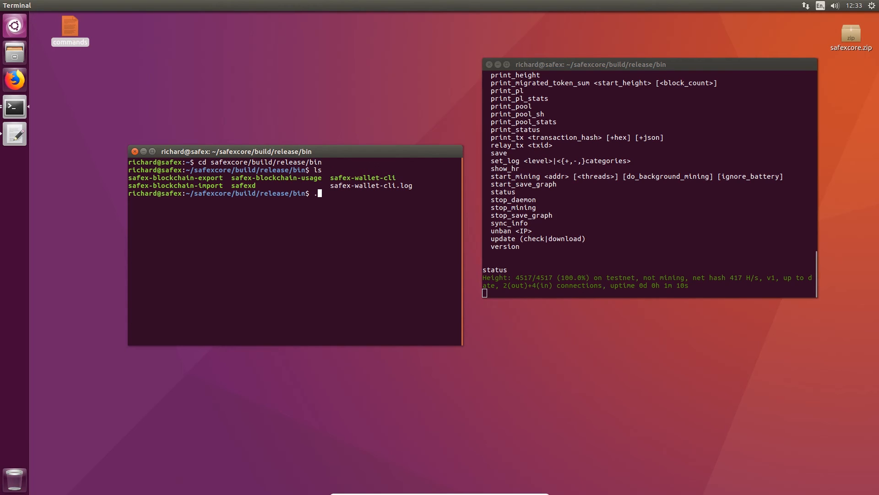
{"action": "type", "text": "sudo"}
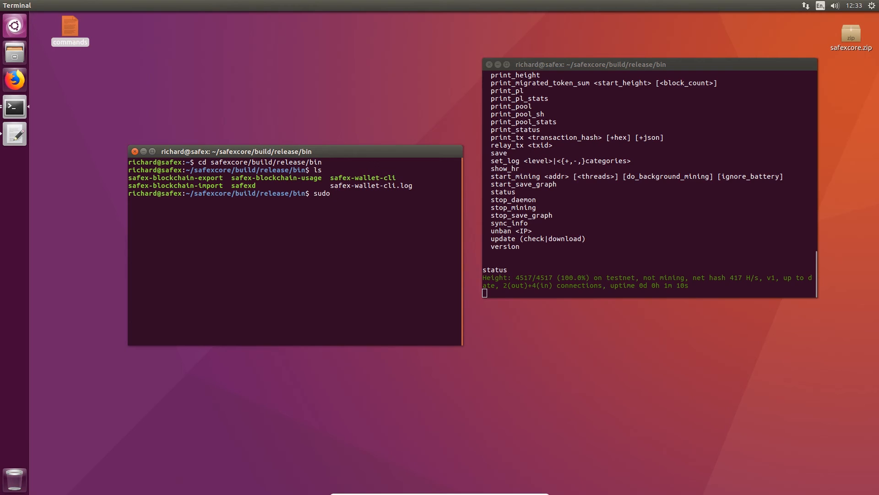
{"action": "type", "text": "./safex-wallet-cli"}
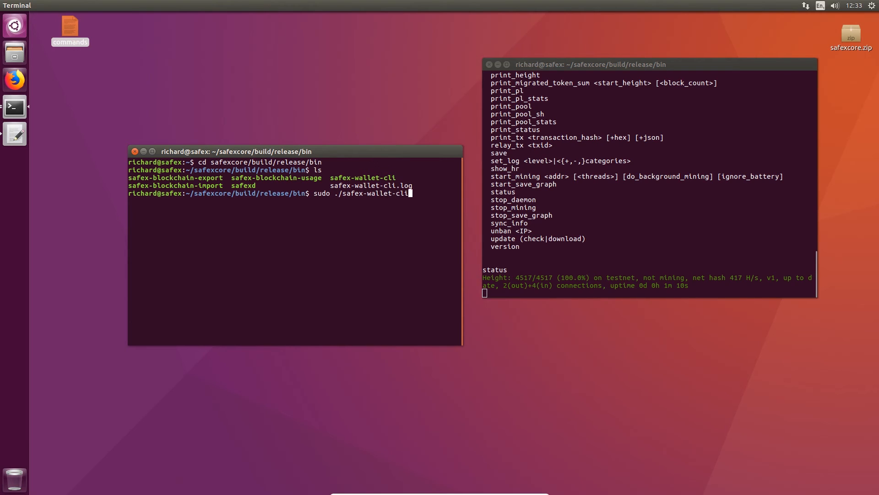
{"action": "type", "text": "--testnet"}
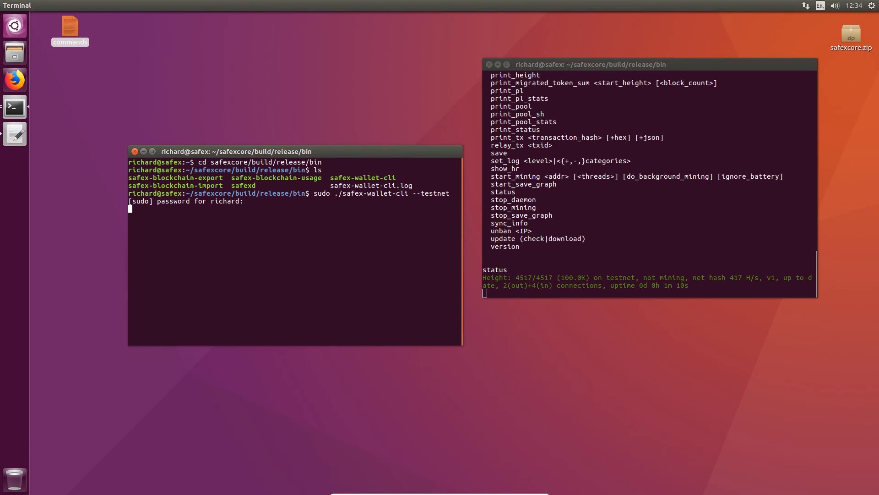
{"action": "key", "text": "Return"}
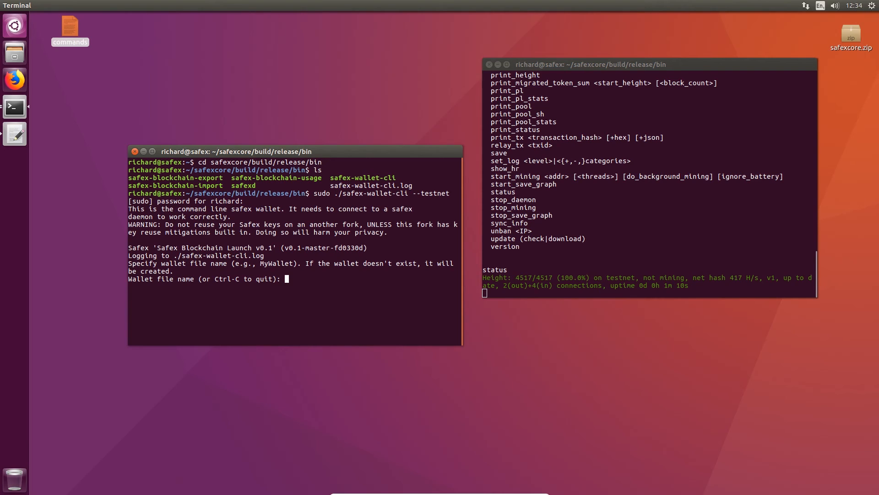
Name the wallet testnetwallet, confirm with y, set its password and choose language 1 (English)
{"action": "type", "text": "testnetwallet"}
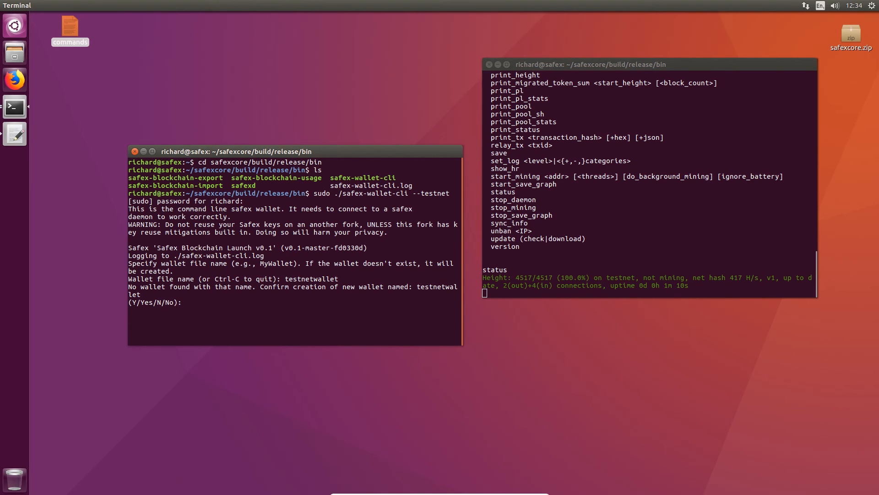
{"action": "type", "text": "y"}
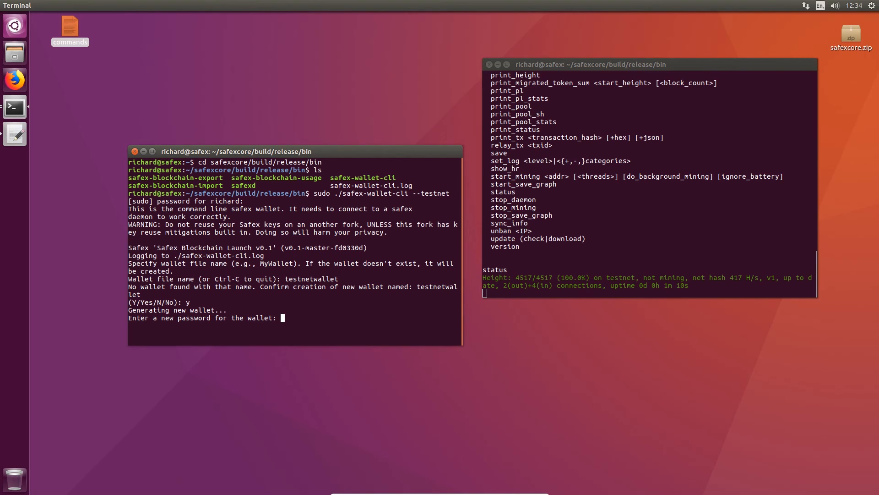
{"action": "key", "text": "Enter"}
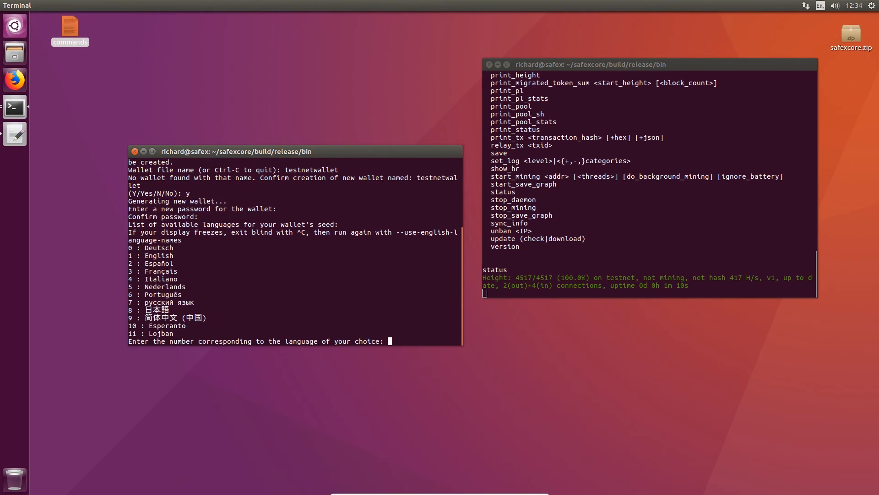
{"action": "type", "text": "1"}
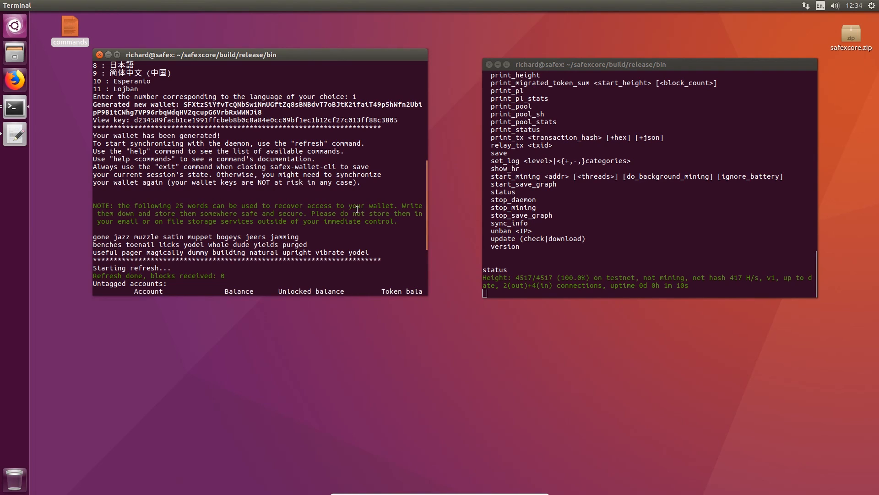
Select the wallet's full 25-word recovery seed in the terminal output
{"action": "double_click", "coordinate": [359, 253]}
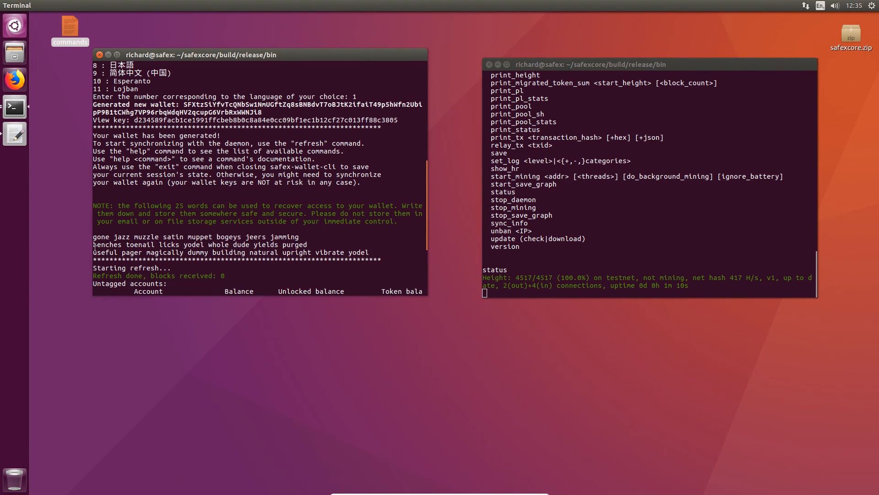
{"action": "left_click_drag", "start_coordinate": [93, 236], "coordinate": [377, 253]}
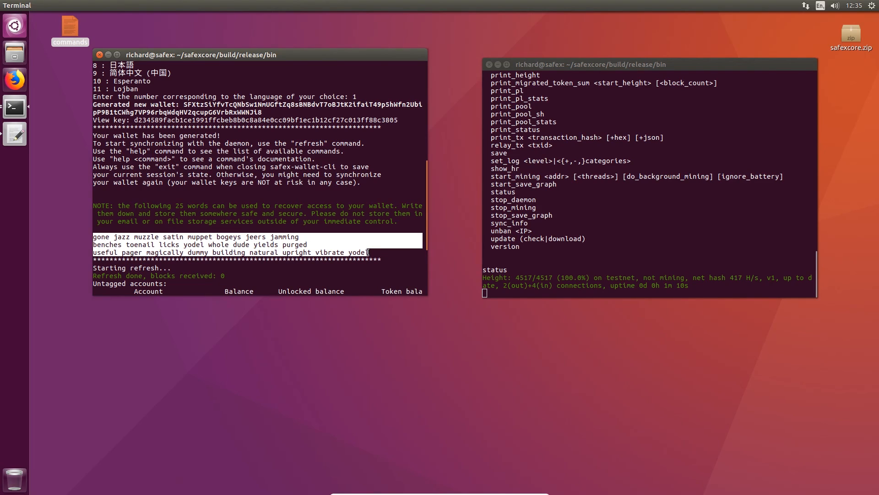
{"action": "mouse_move", "coordinate": [377, 245]}
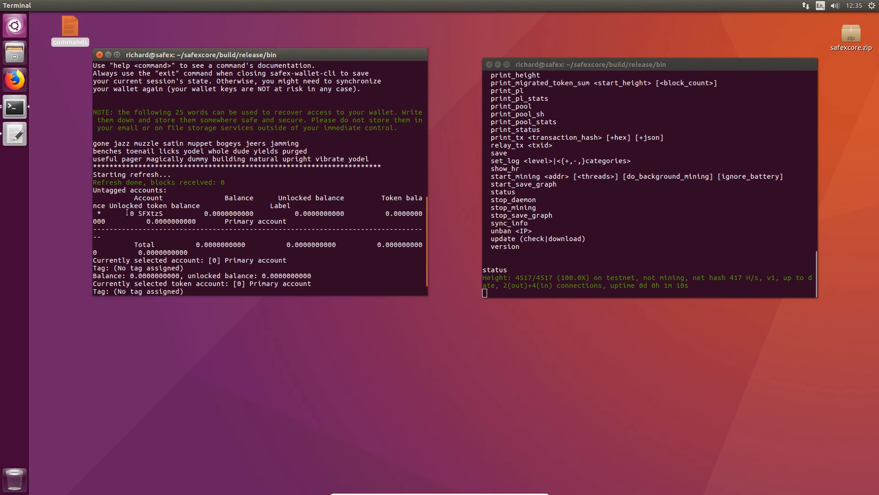
{"action": "mouse_move", "coordinate": [152, 198]}
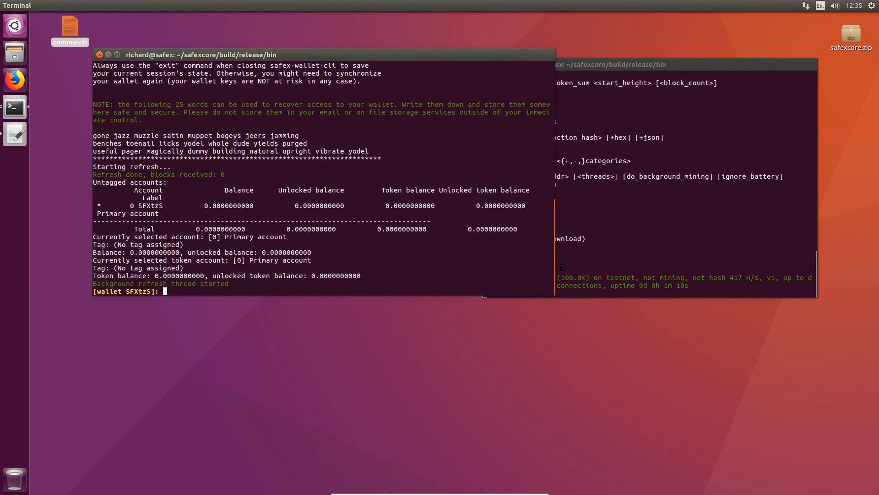
{"action": "mouse_move", "coordinate": [381, 242]}
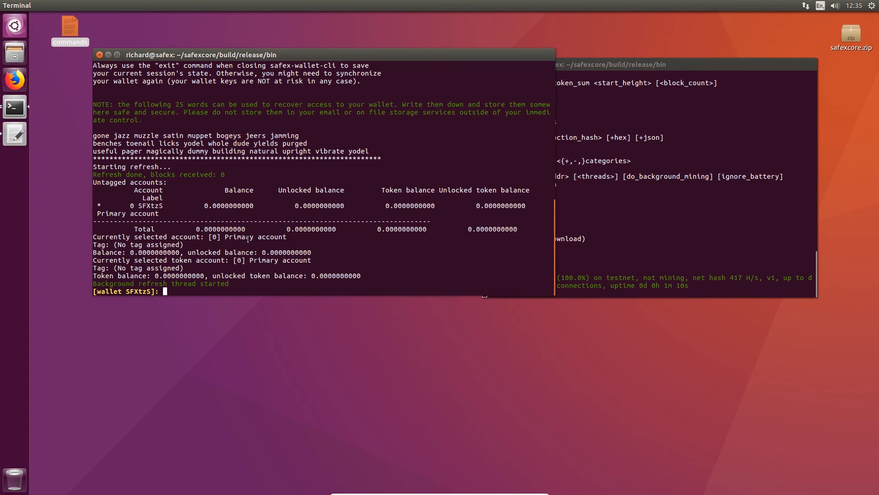
{"action": "mouse_move", "coordinate": [150, 267]}
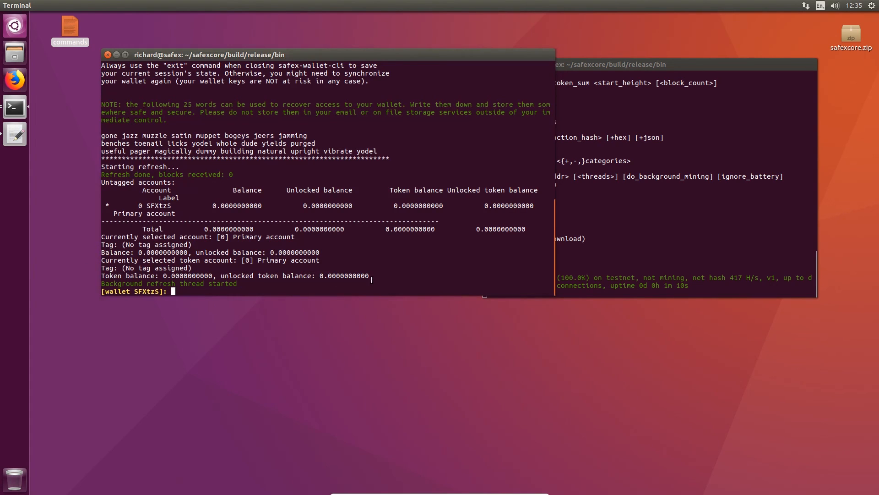
{"action": "mouse_move", "coordinate": [576, 387]}
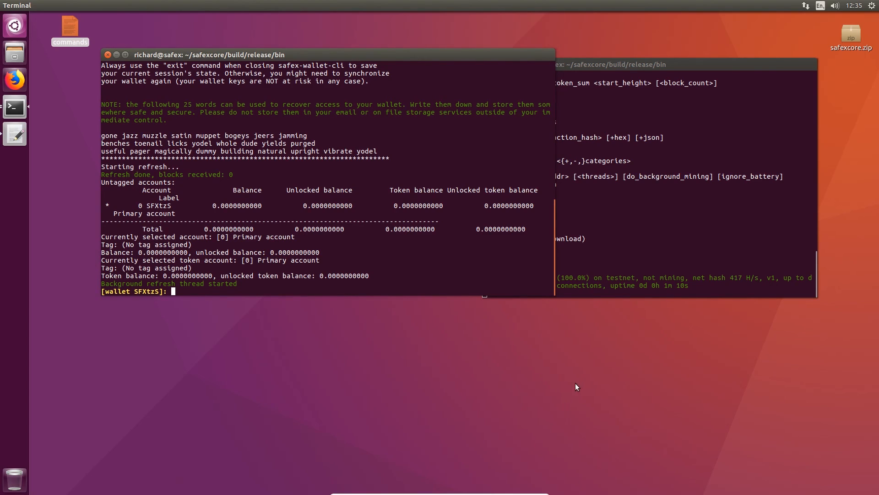
Run help to list all wallet commands through wallet_info, then begin entering 'sta'
{"action": "type", "text": "help"}
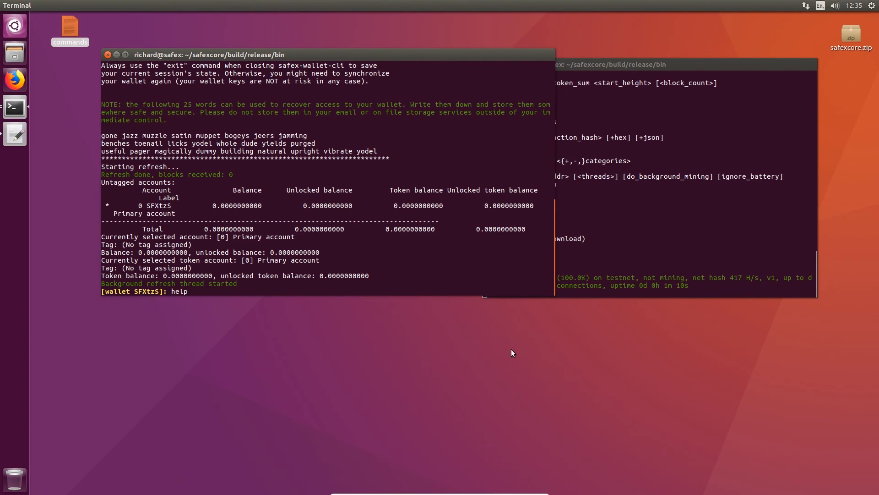
{"action": "key", "text": "Return"}
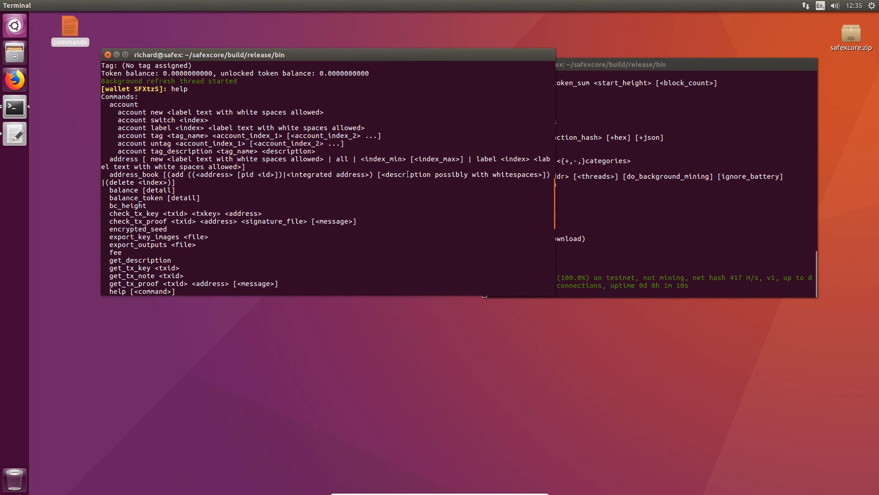
{"action": "scroll", "scroll_direction": "down", "scroll_amount": 3}
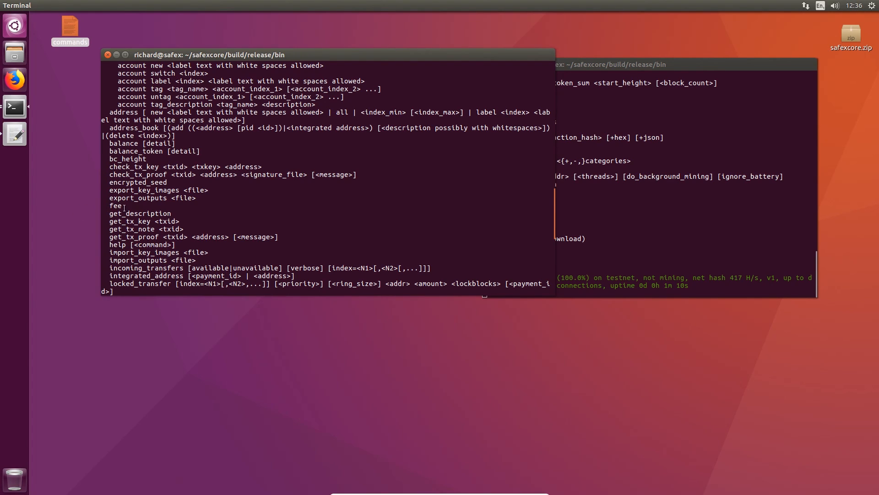
{"action": "scroll", "scroll_direction": "down", "scroll_amount": 3}
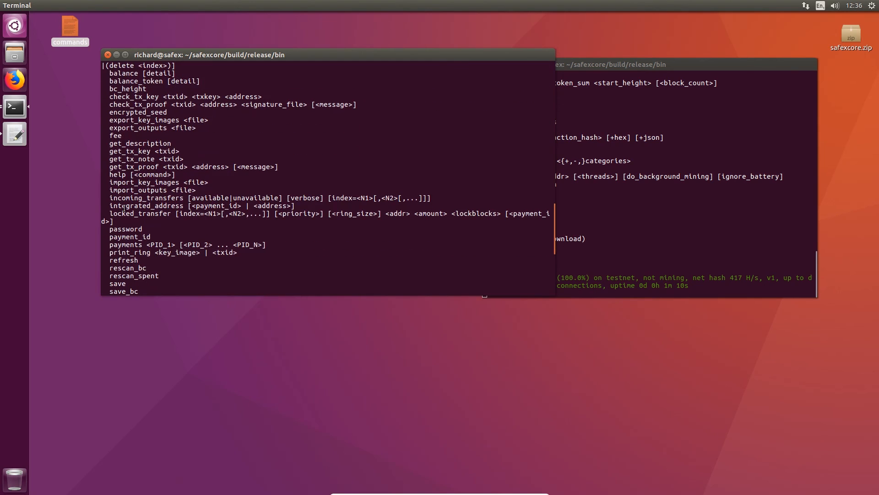
{"action": "scroll", "scroll_direction": "down", "scroll_amount": 3}
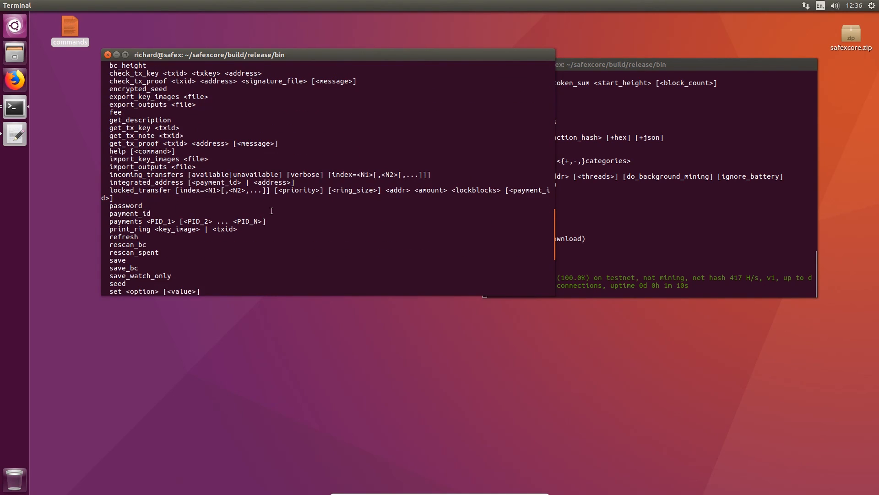
{"action": "scroll", "scroll_direction": "down", "scroll_amount": 3}
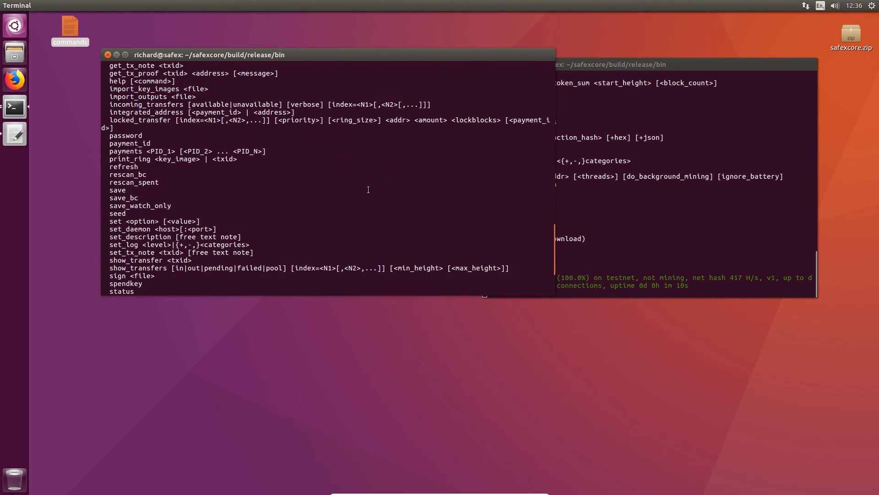
{"action": "mouse_move", "coordinate": [350, 220]}
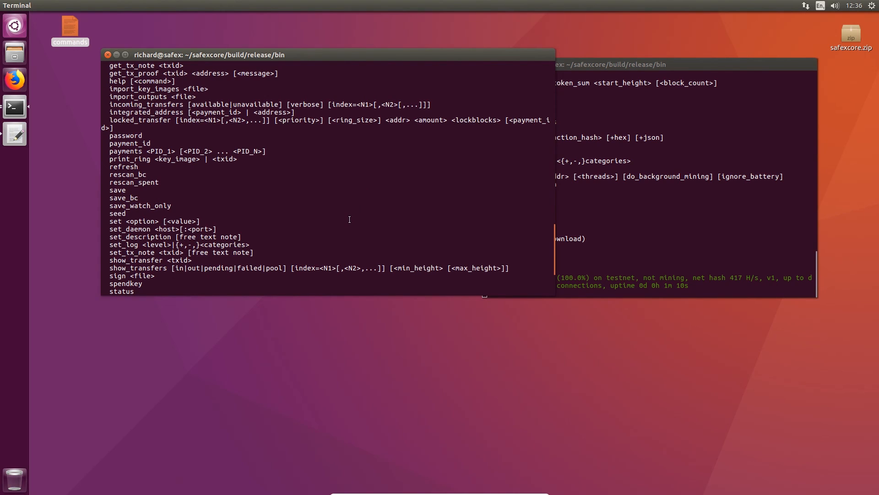
{"action": "scroll", "scroll_direction": "down", "scroll_amount": 3}
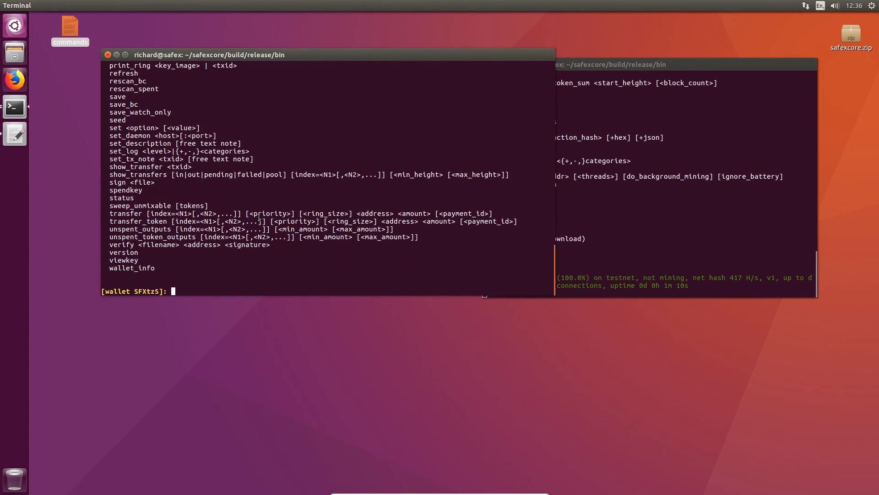
{"action": "type", "text": "sta"}
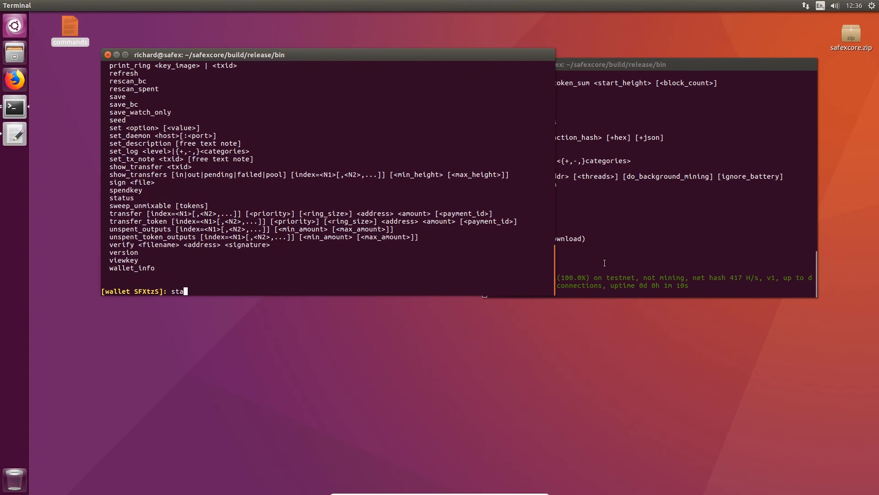